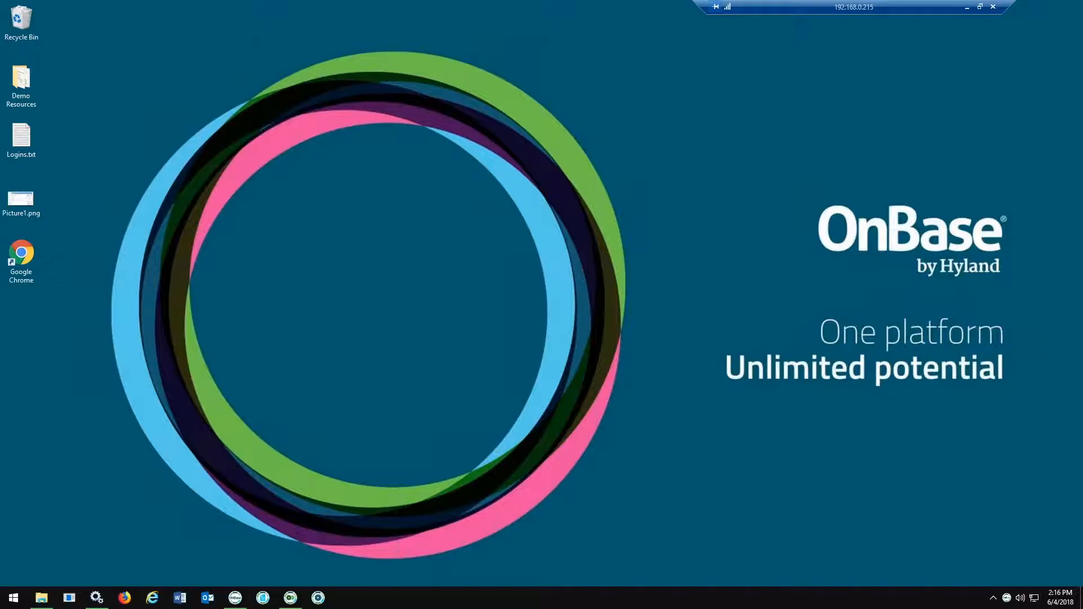
Bring the OnBase Studio window with the Workflow repository tree to the front.
left_click(290, 598)
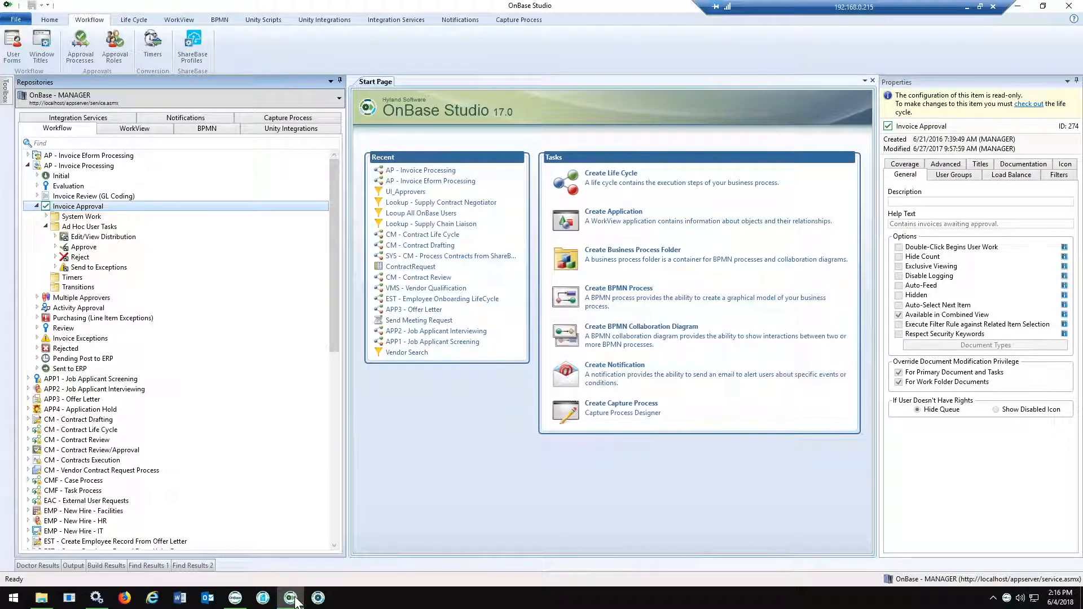
mouse_move(394, 592)
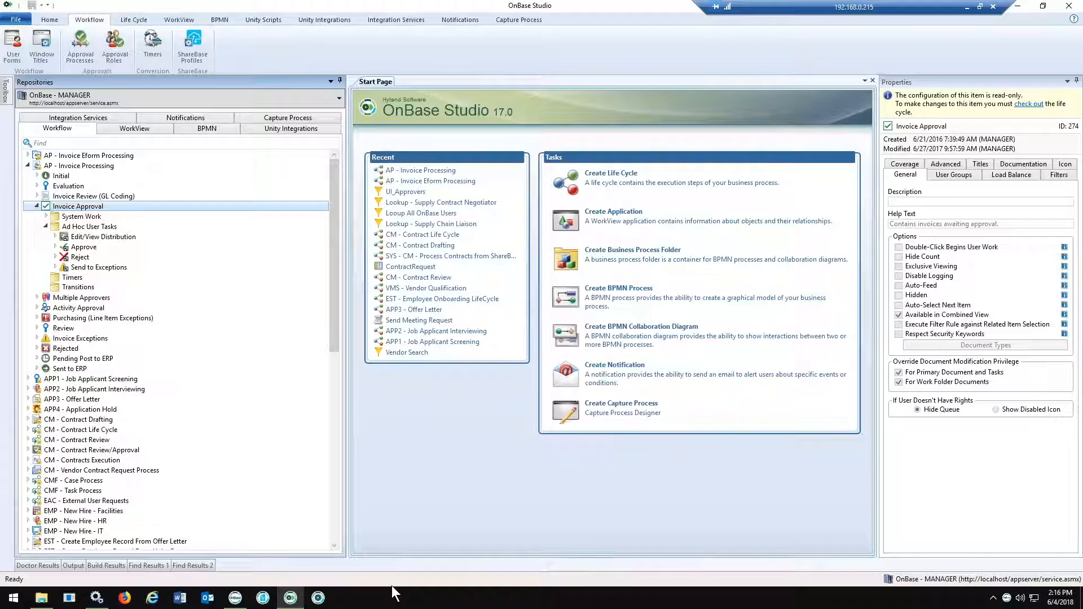
mouse_move(374, 520)
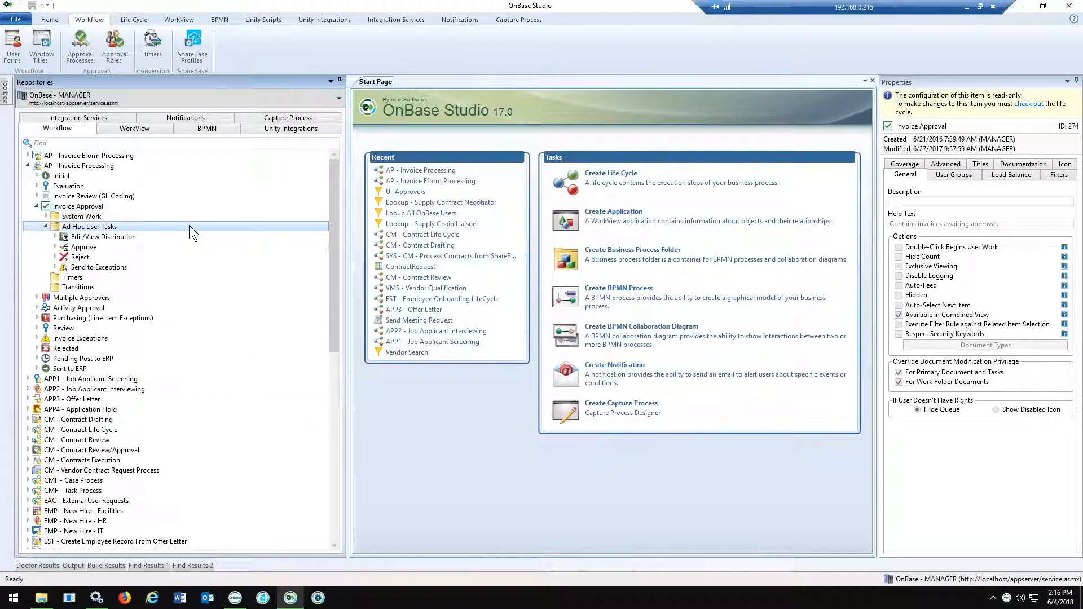
Open the context menu for Invoice Approval's Ad Hoc User Tasks.
right_click(89, 227)
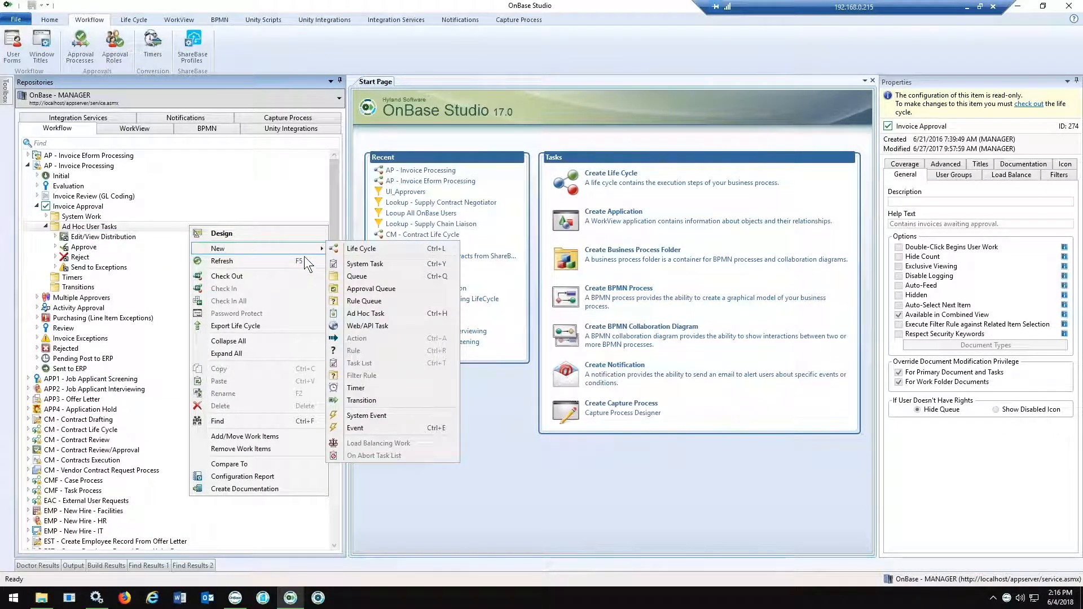
mouse_move(371, 288)
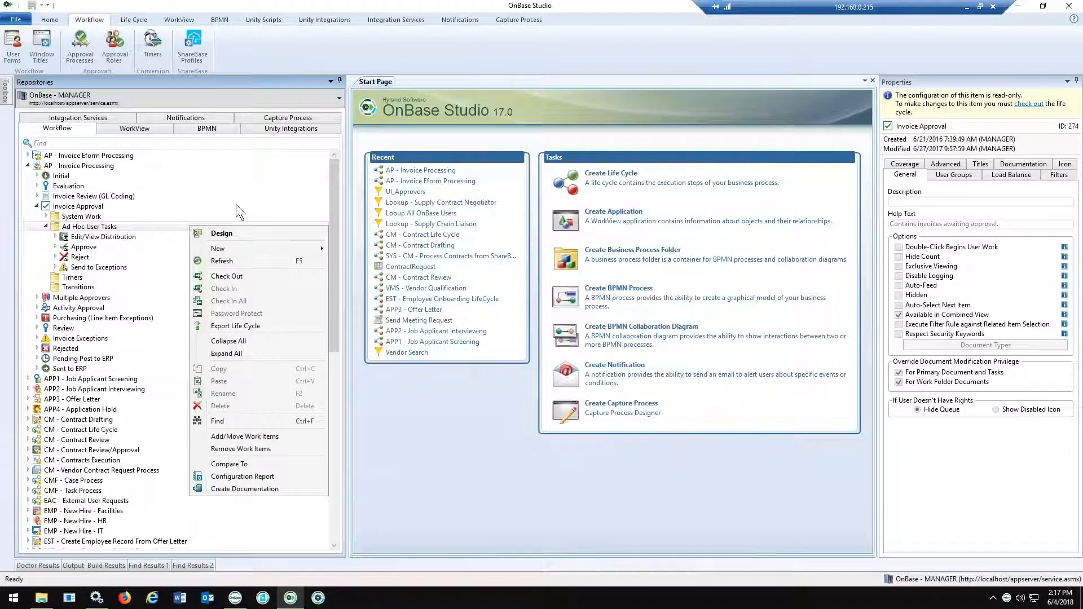
mouse_move(161, 201)
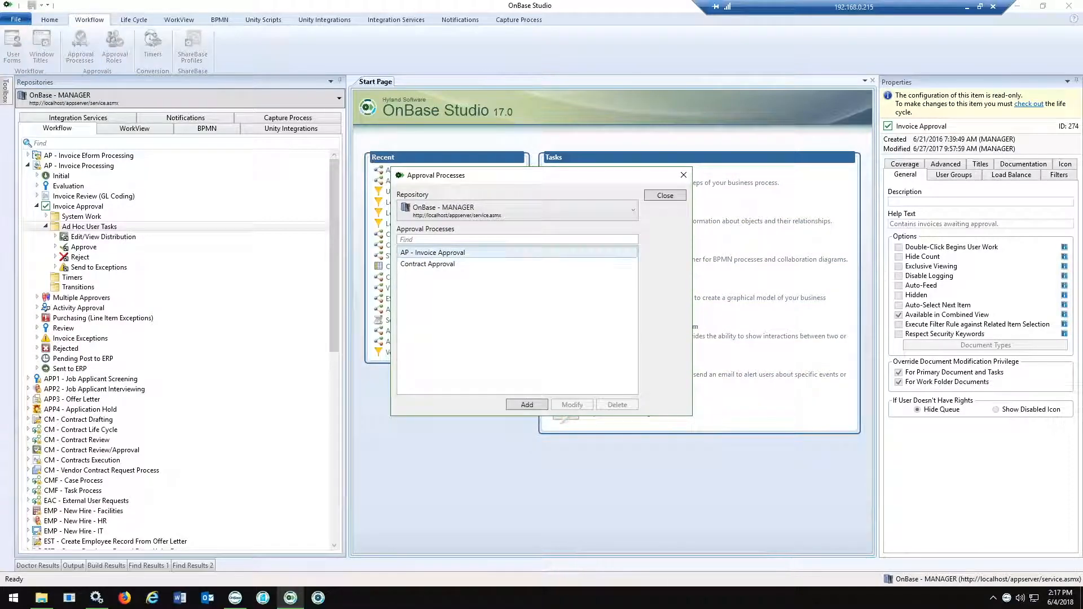
Open AP - Invoice Approval from the Approval Processes list.
left_click(428, 264)
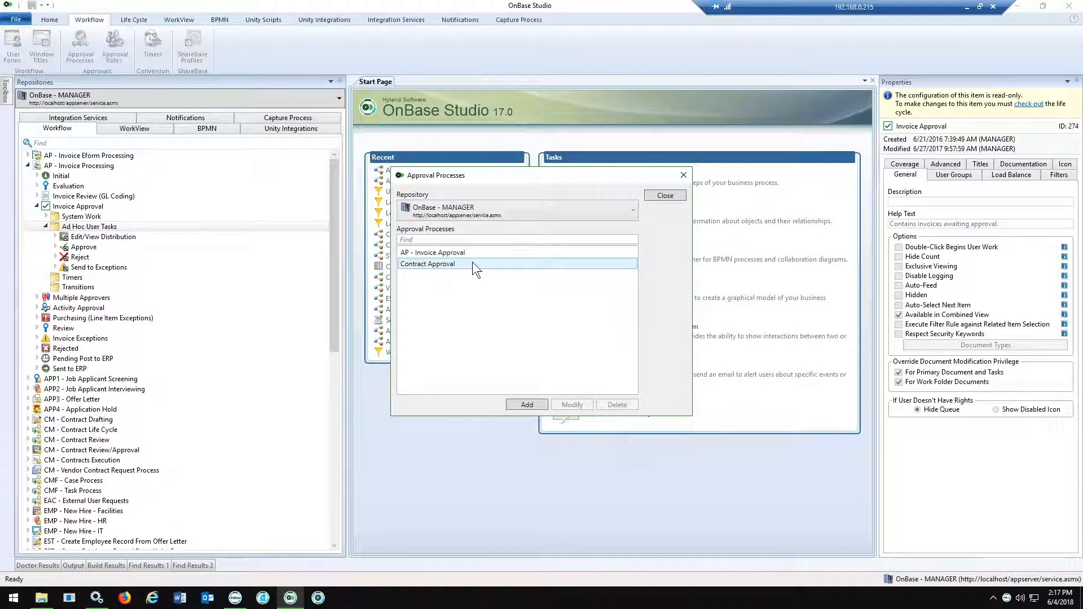
mouse_move(481, 259)
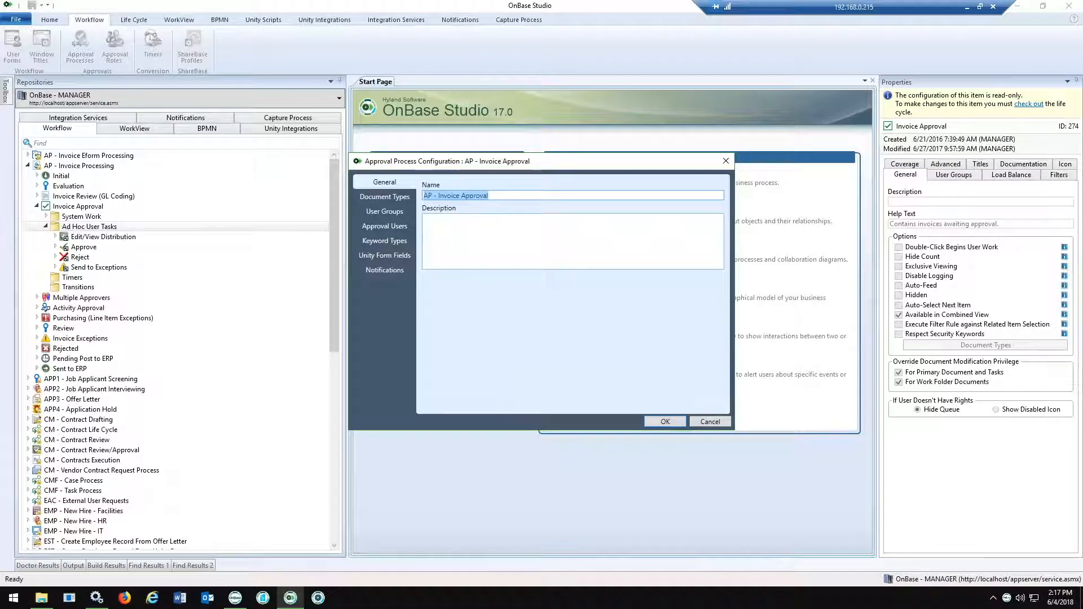
View the document types, then user groups AP ASSOCIATES, AP USERS, FULL AP DEMO, MANAGER.
left_click(385, 197)
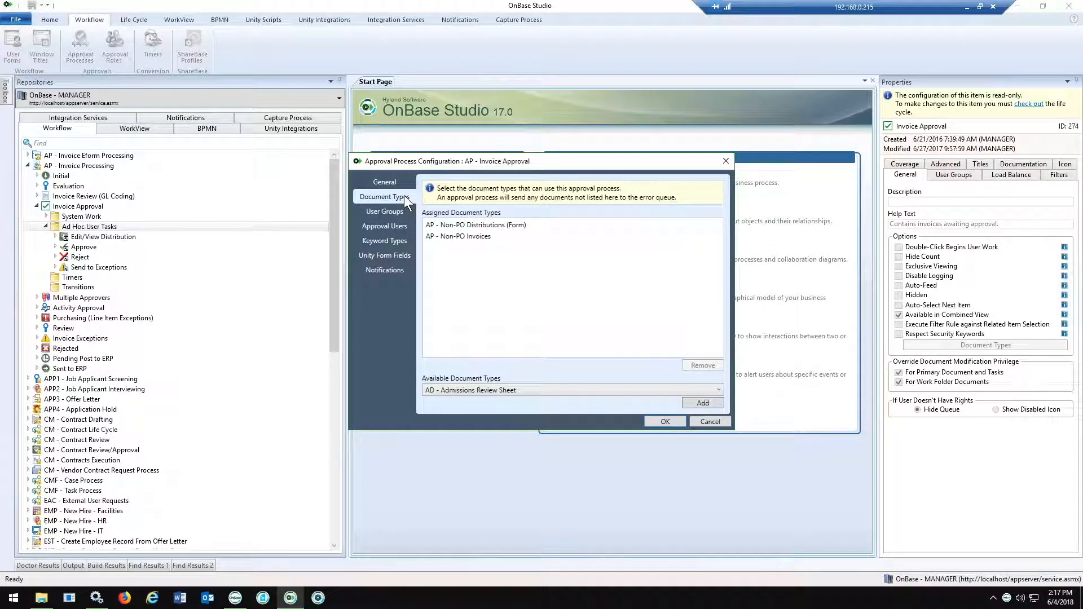
mouse_move(384, 211)
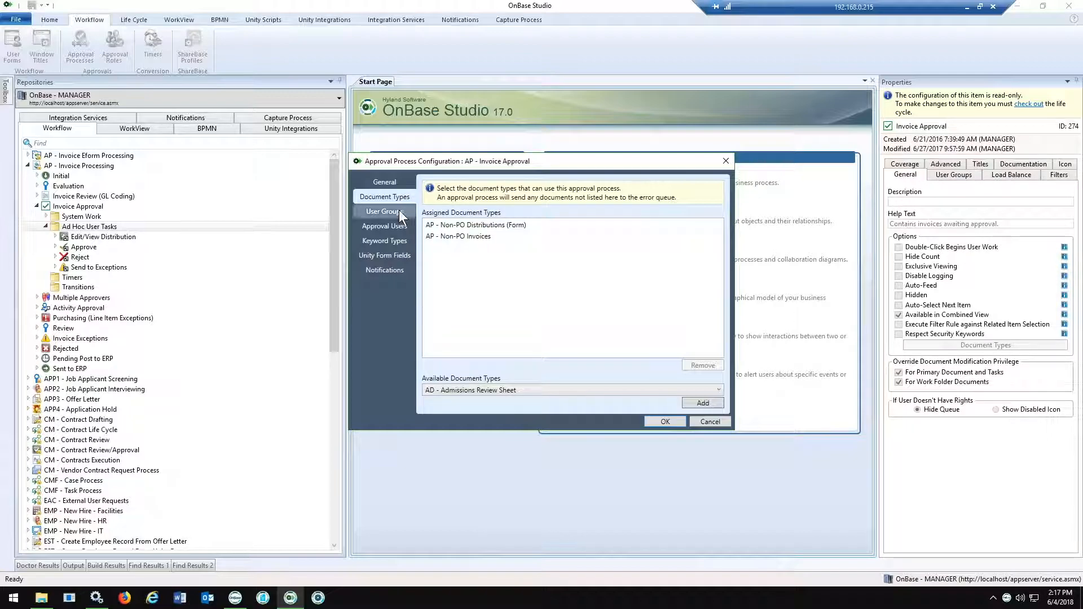
left_click(385, 211)
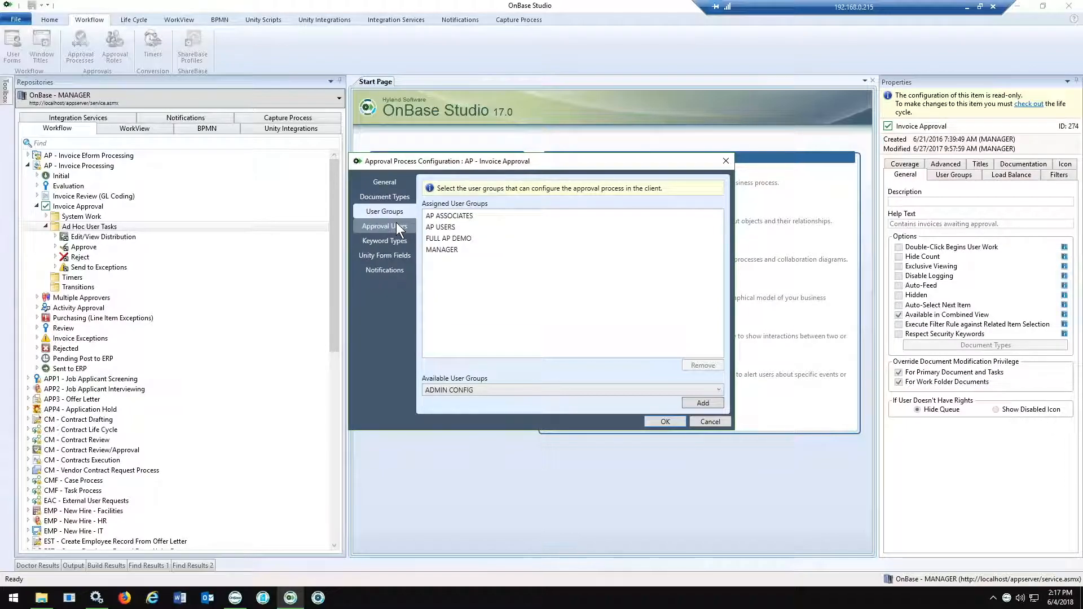
View approval users, then keyword types including Account Unit, GL Account and Invoice Total.
left_click(385, 225)
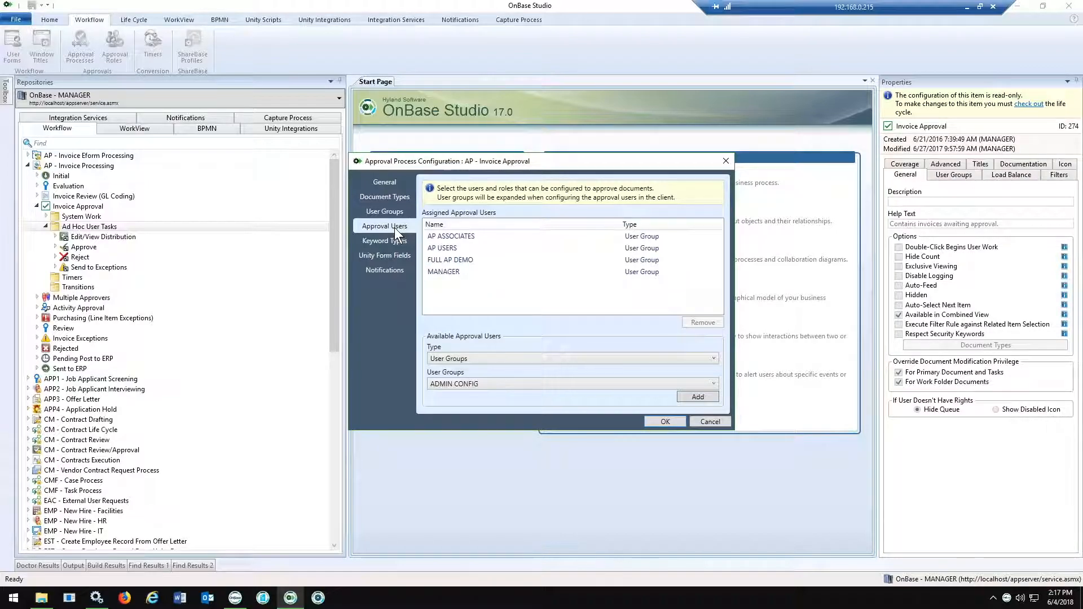
left_click(384, 241)
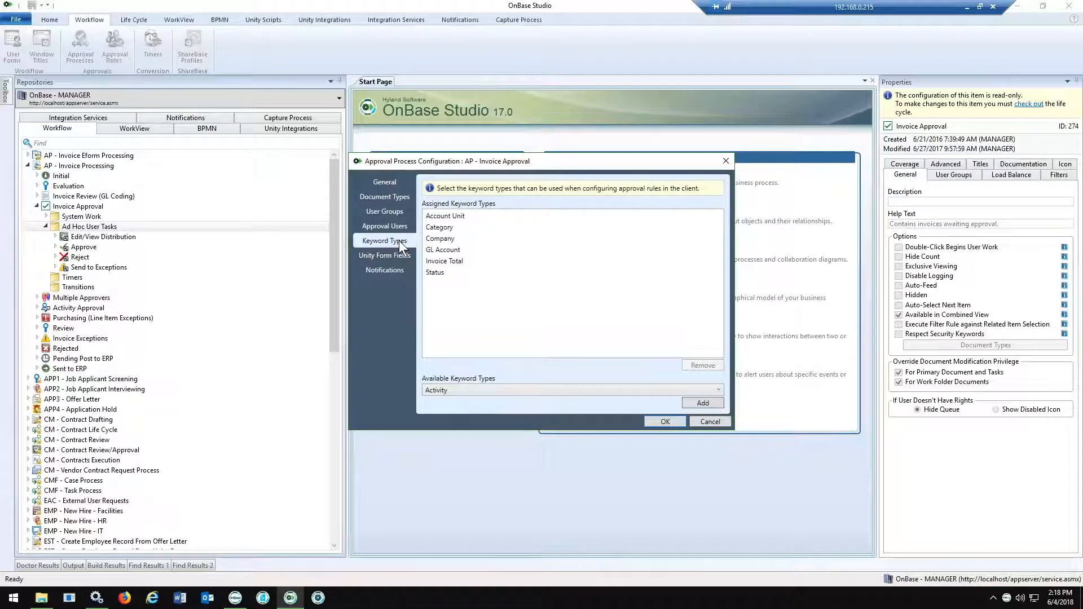
Check Unity form fields and notifications, close the configuration, and switch to the Unity Client.
left_click(444, 262)
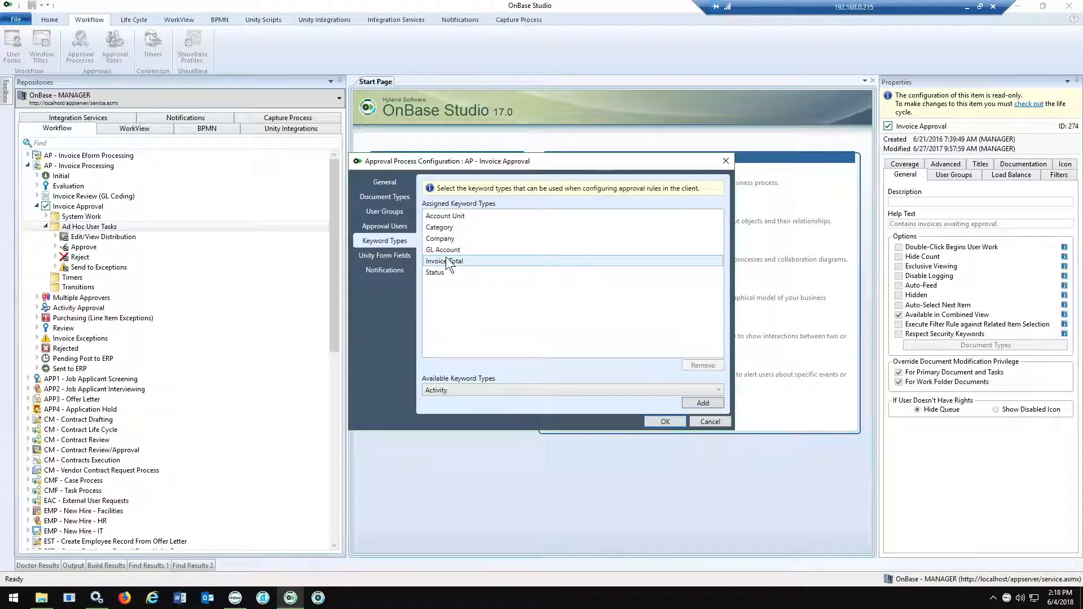
left_click(384, 255)
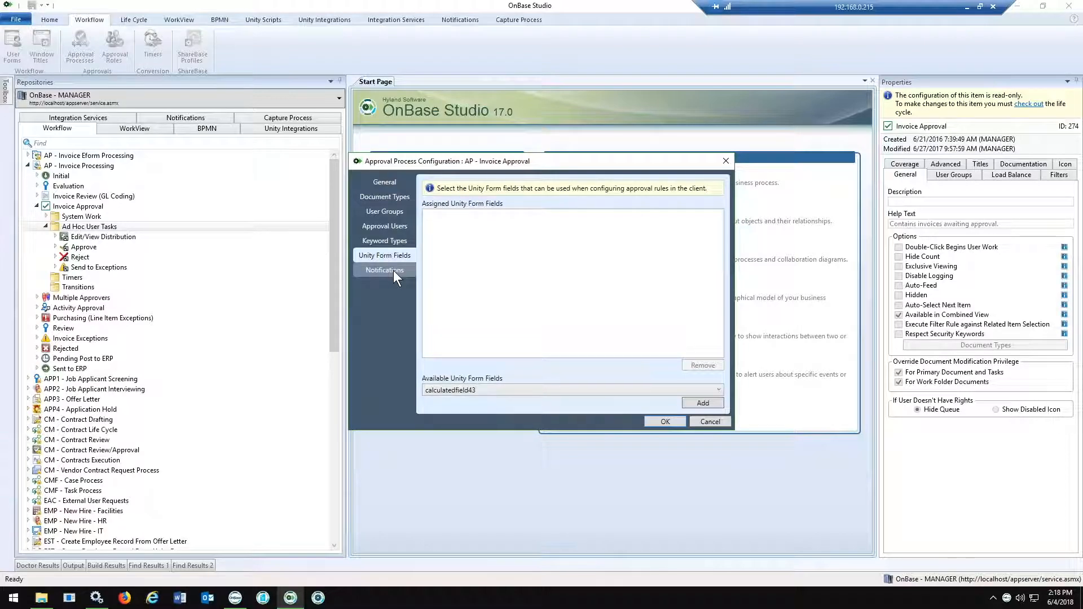
left_click(385, 270)
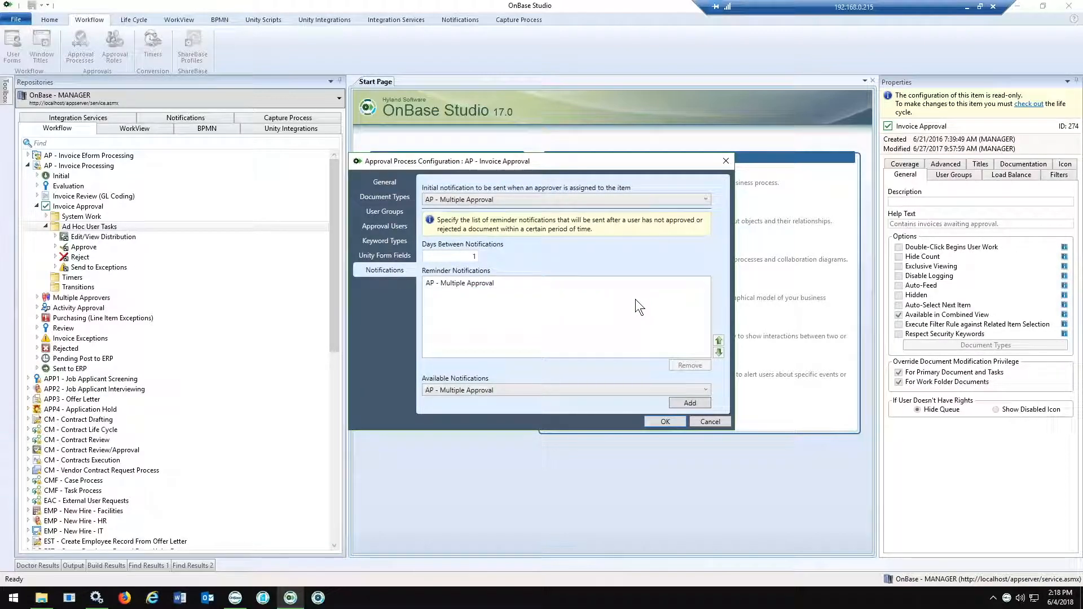
mouse_move(688, 384)
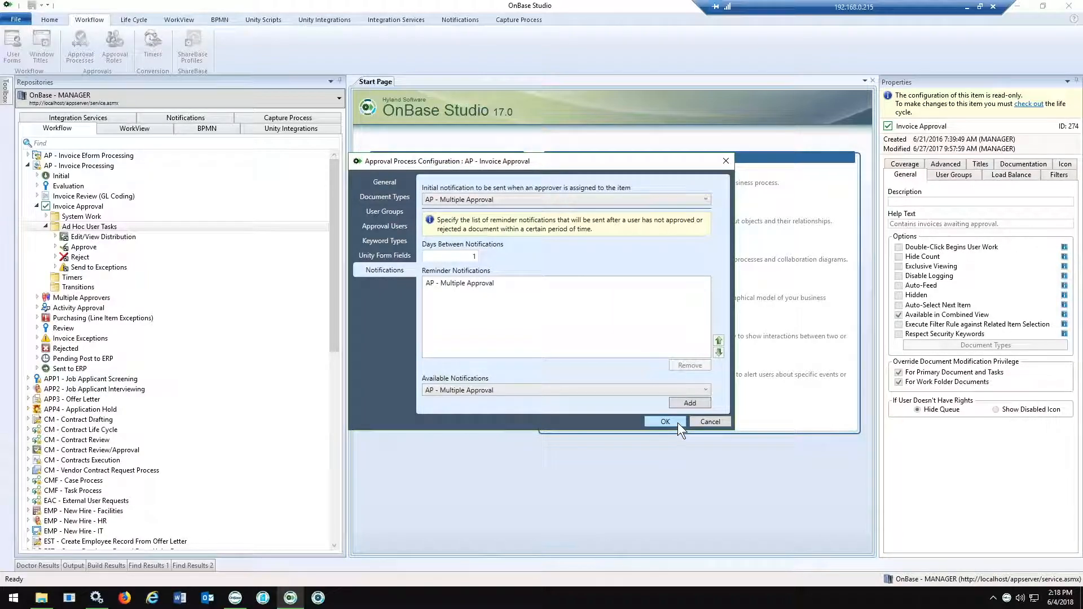
left_click(665, 421)
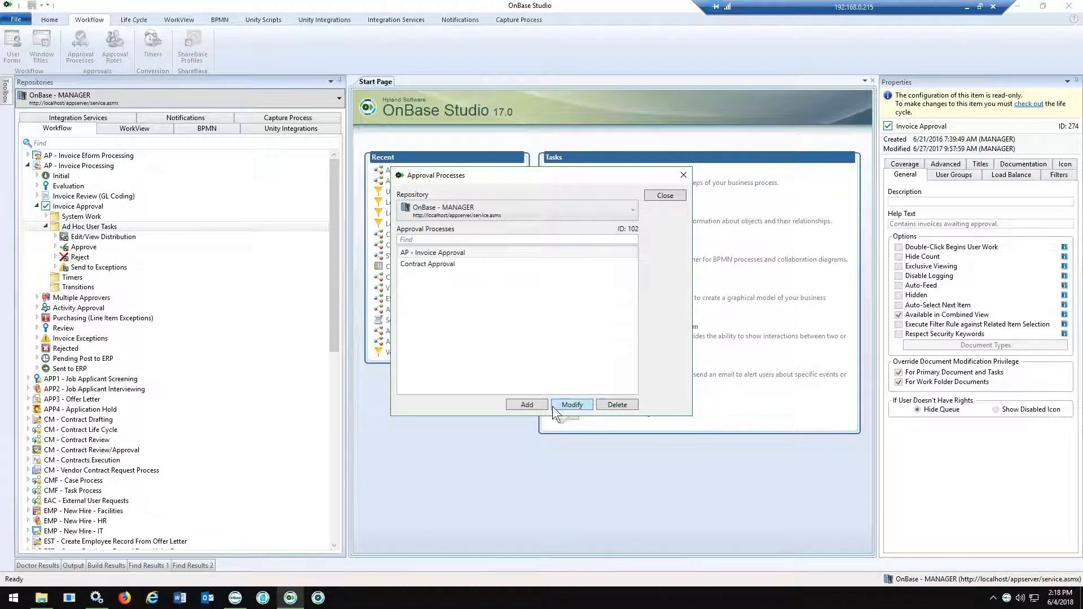
left_click(664, 196)
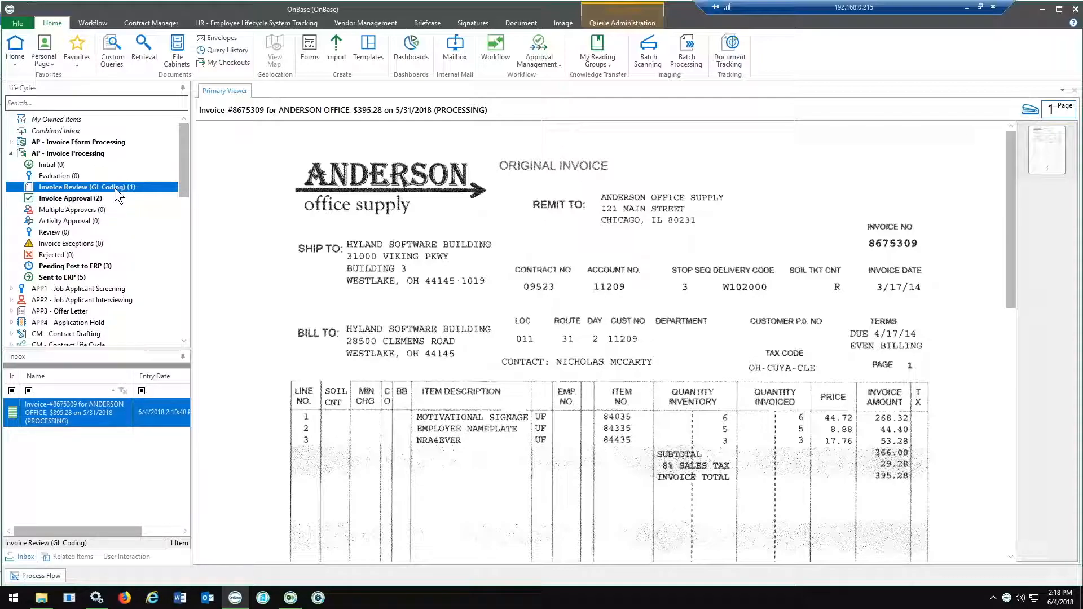
mouse_move(508, 186)
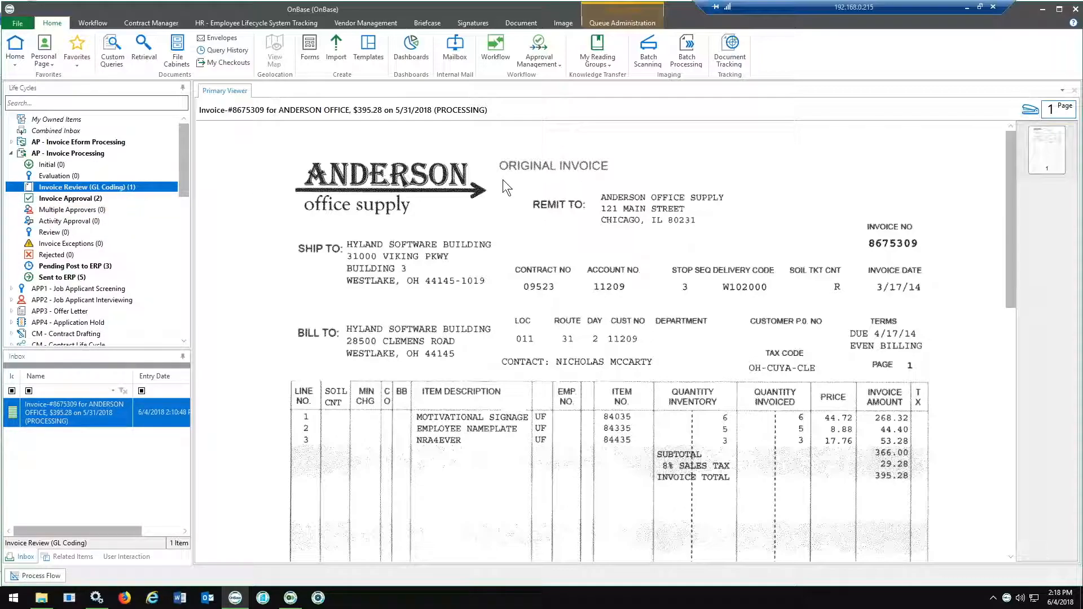
mouse_move(538, 112)
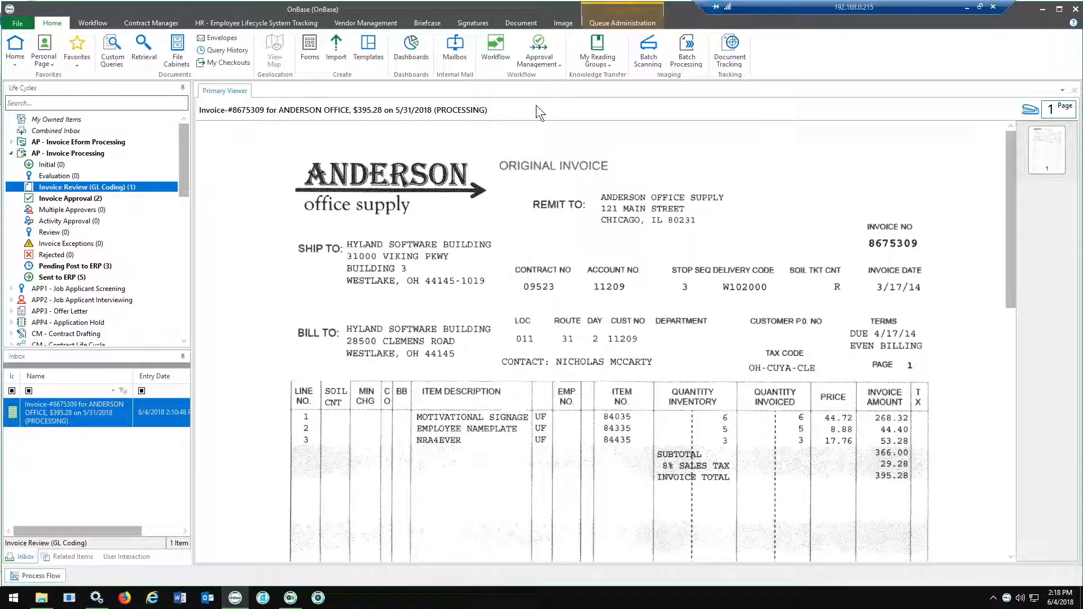
mouse_move(539, 52)
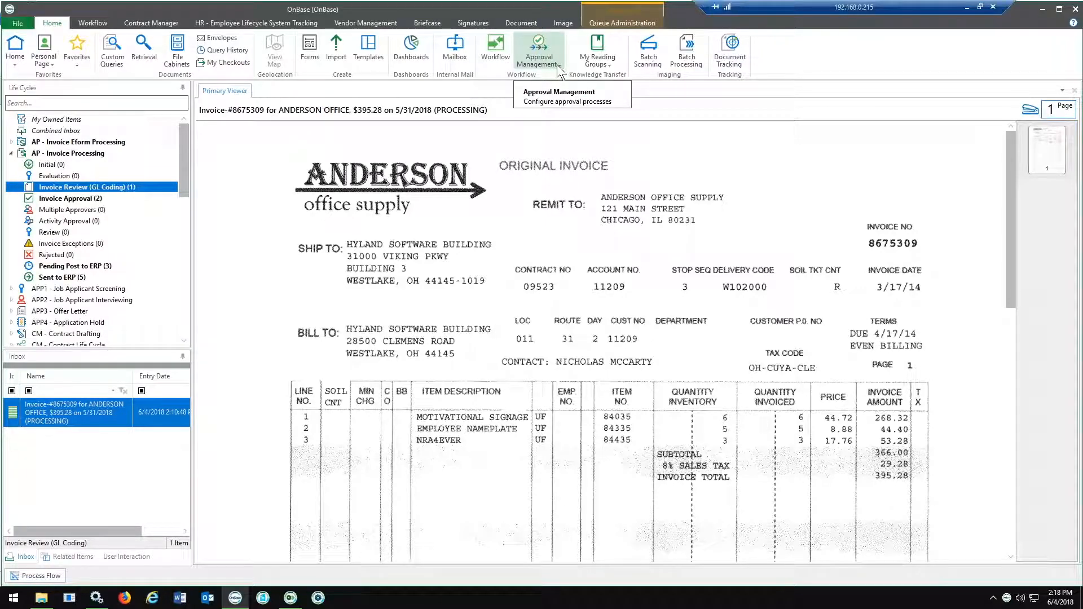
mouse_move(560, 74)
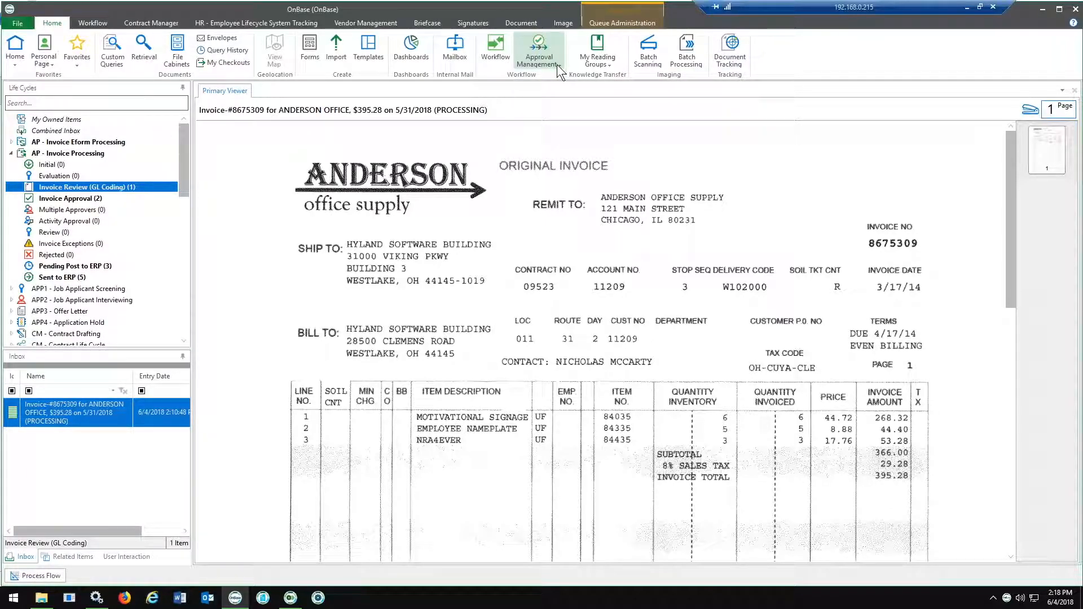
Open Approval Management to show AP - Invoice Approval's approval paths.
left_click(540, 49)
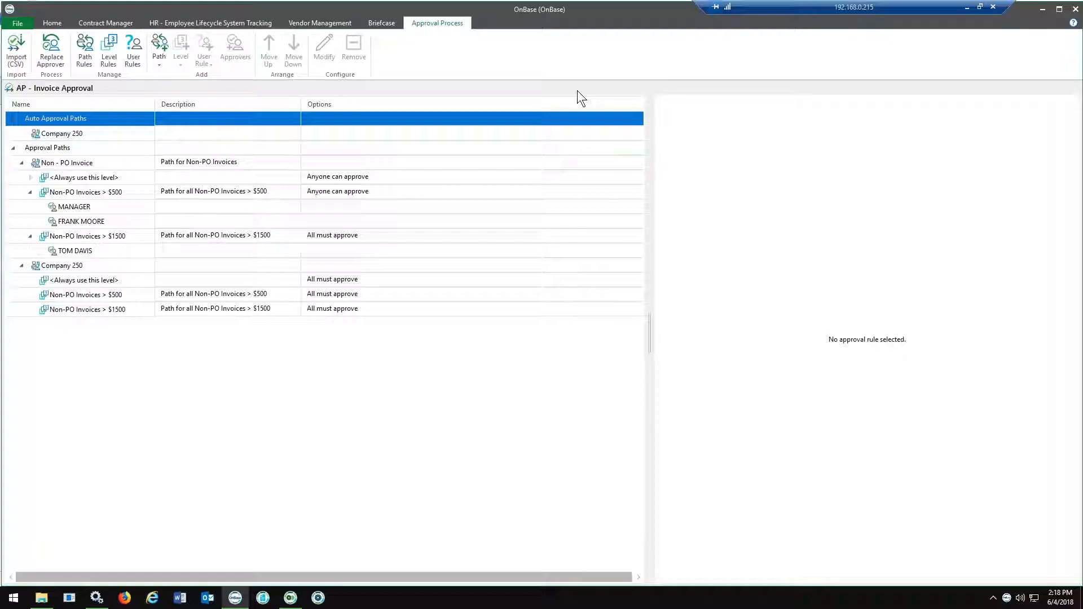
left_click(74, 207)
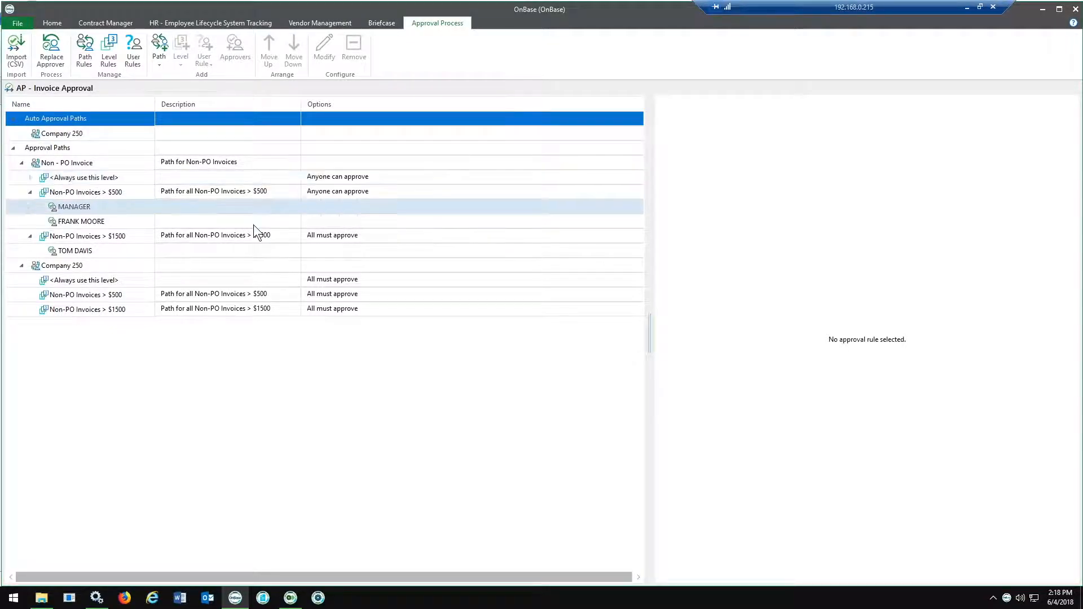
left_click(67, 162)
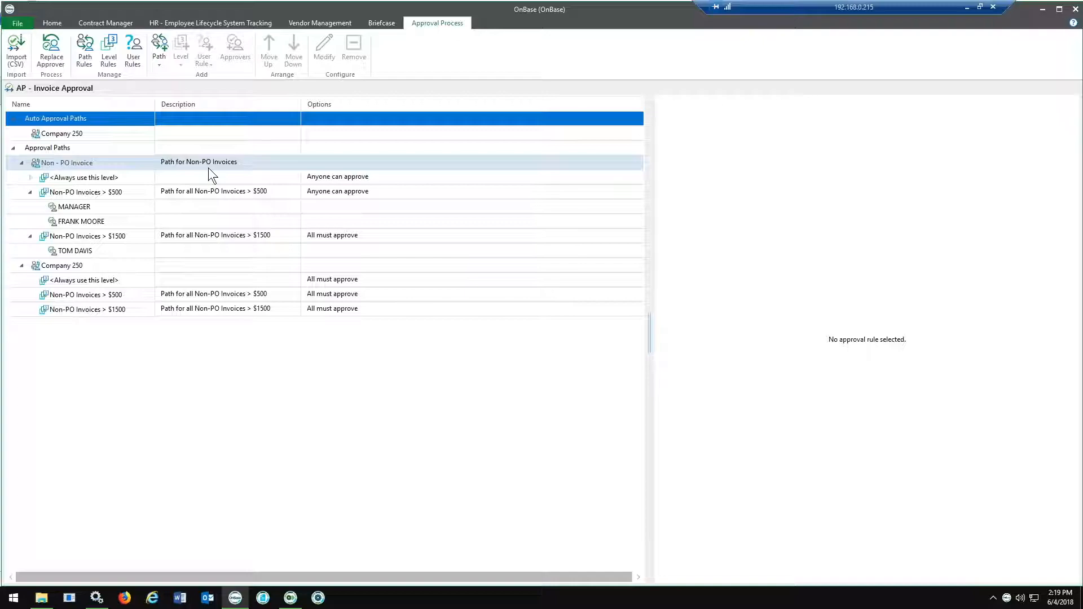
left_click(88, 236)
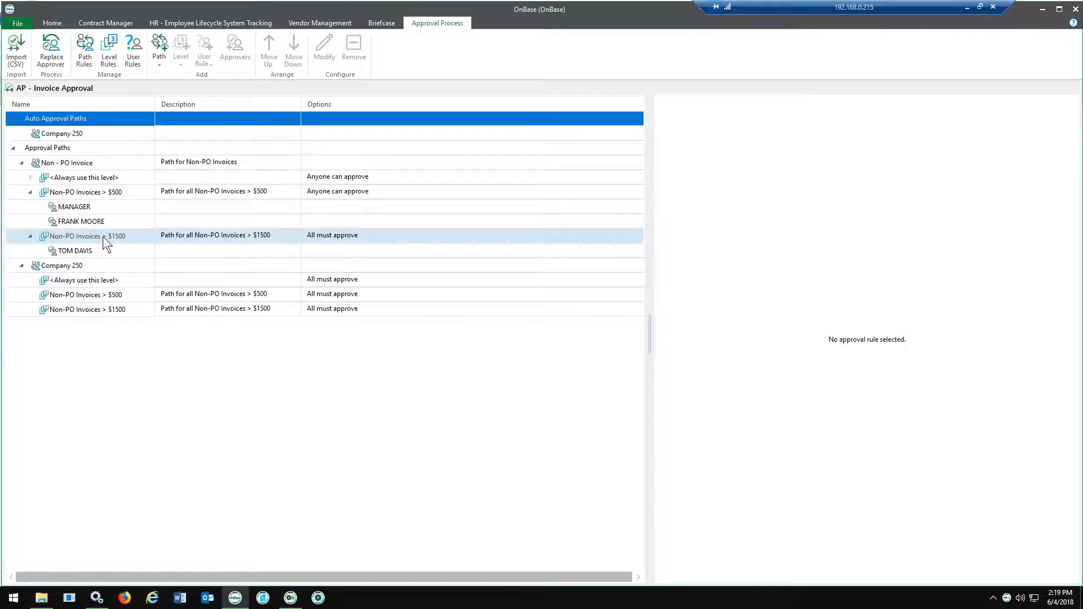
Open the actions menu for the Non-PO Invoices > $1500 level.
right_click(83, 236)
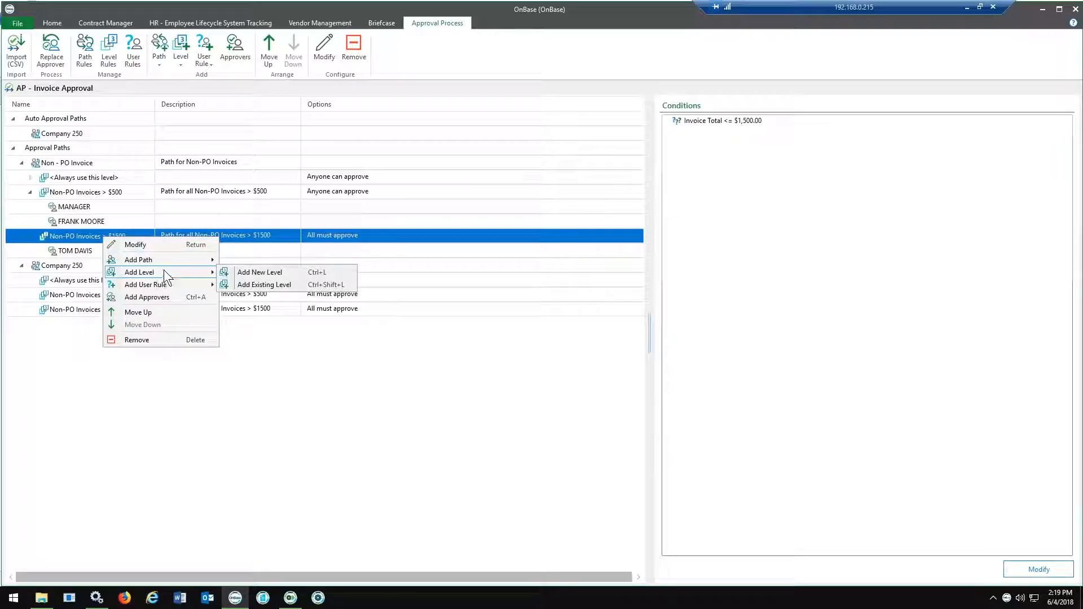
mouse_move(260, 271)
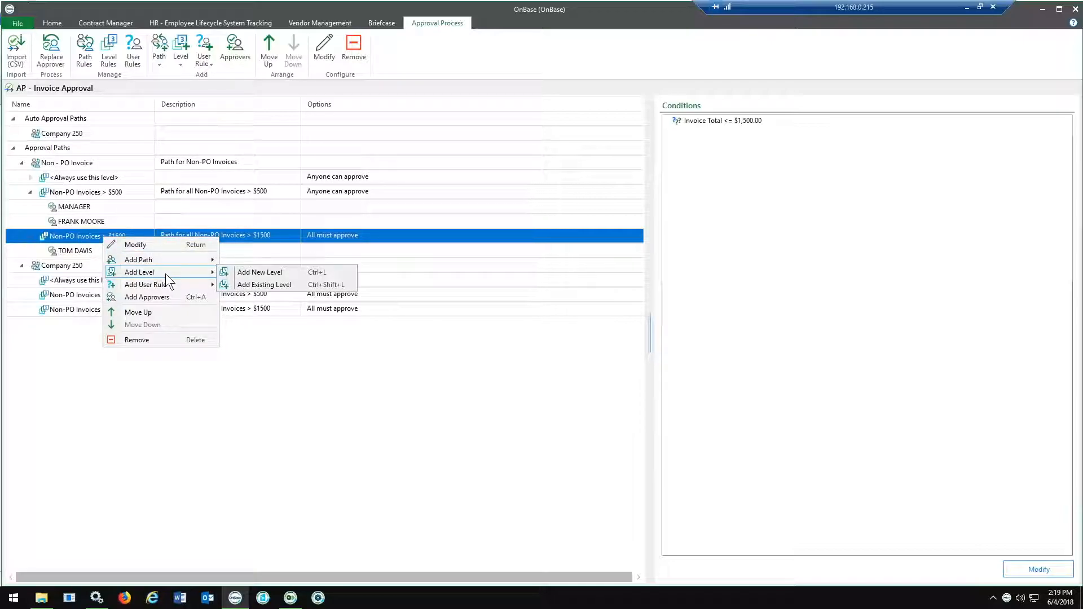
mouse_move(259, 271)
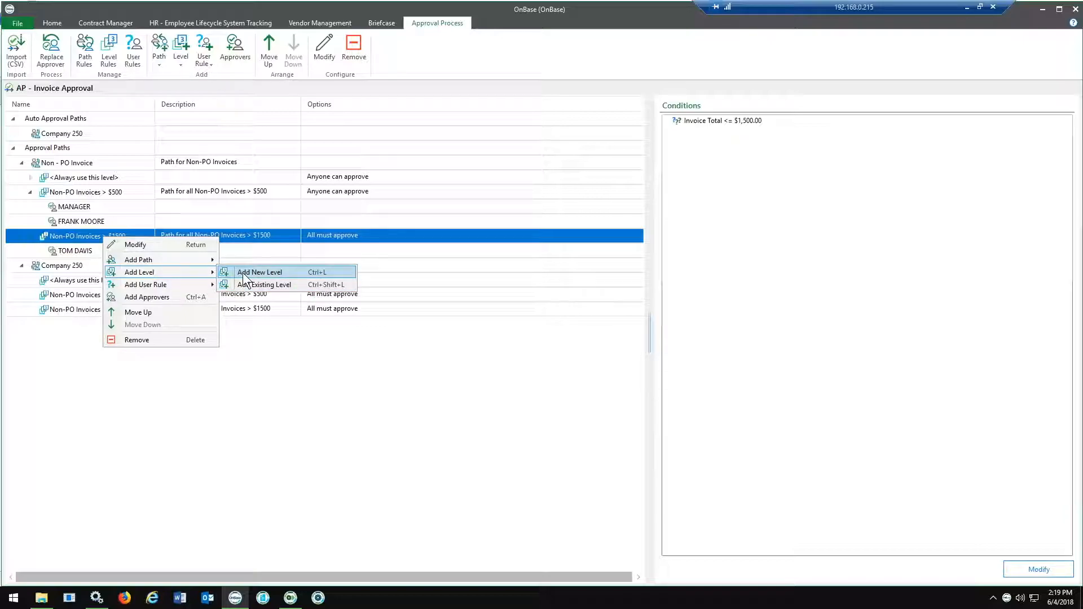
Add a new approval level named 'Non-PO Invoices > $5000'.
left_click(260, 272)
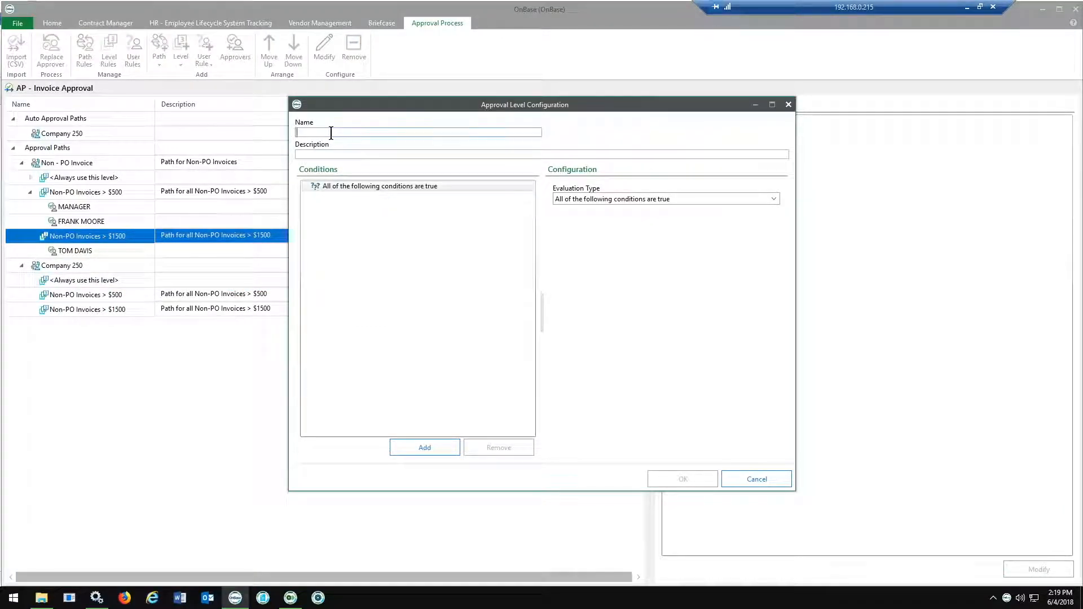
type("Non-PO Invoices")
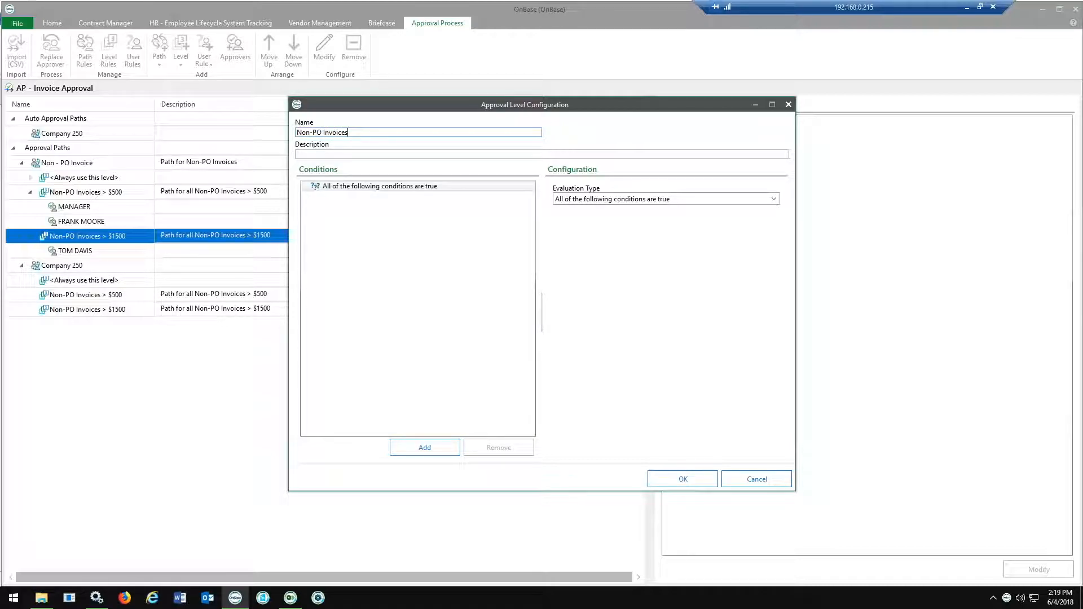
type("> $")
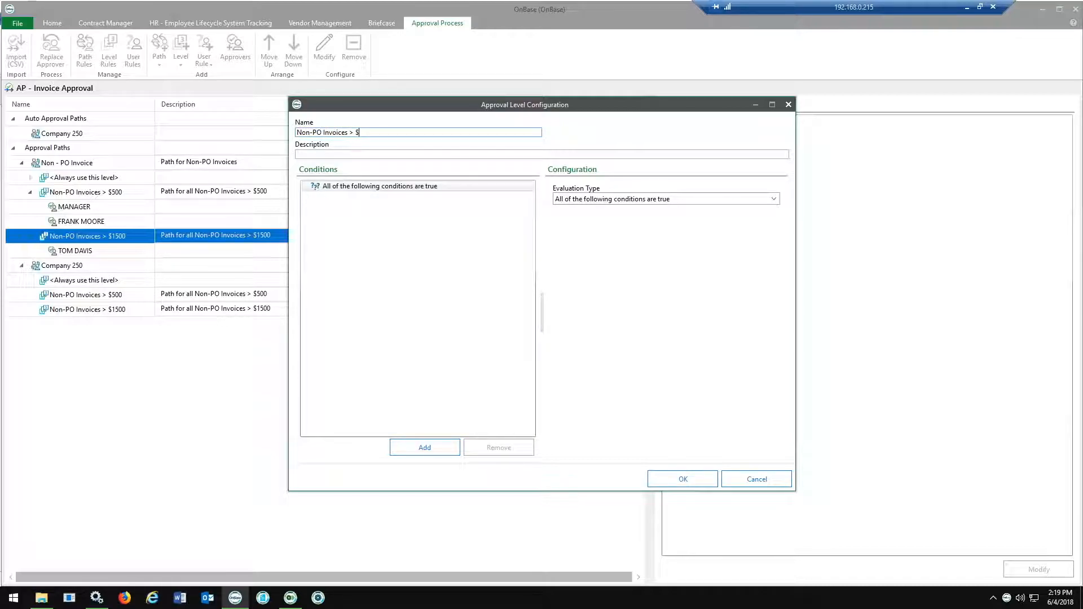
type("5000")
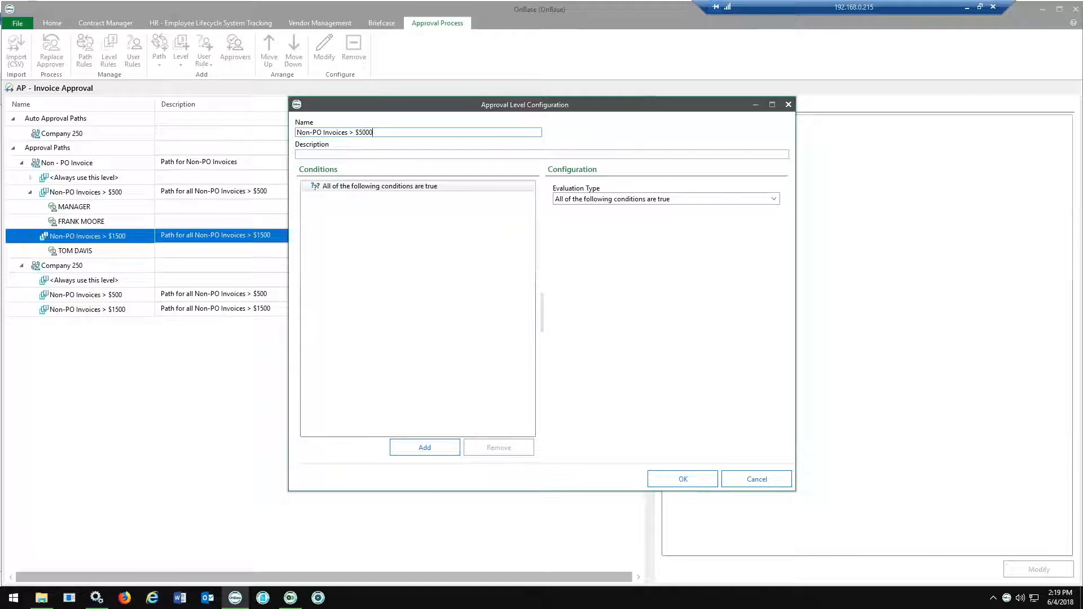
mouse_move(636, 207)
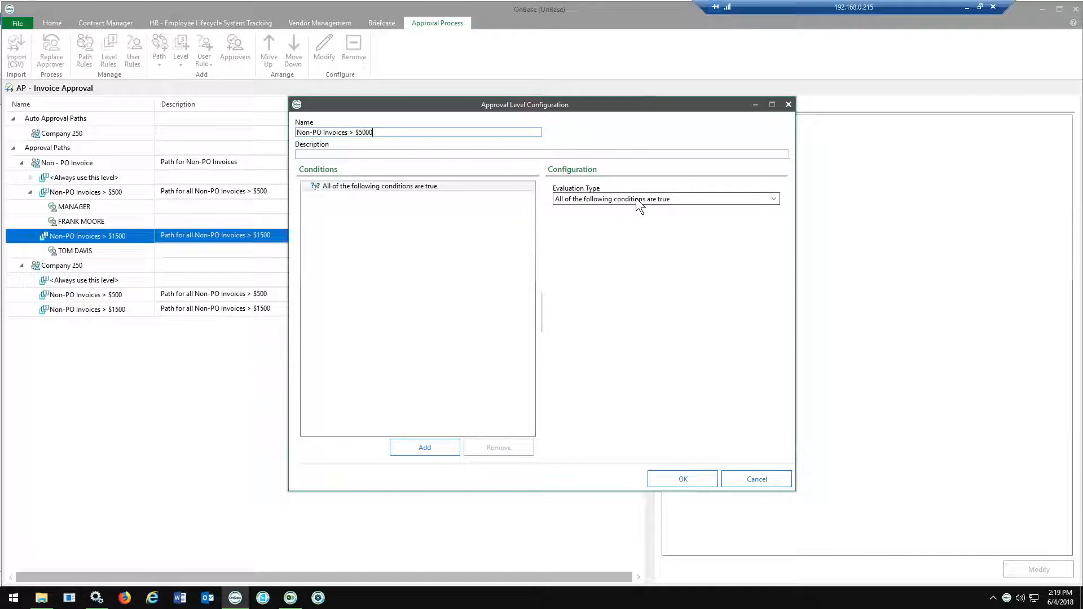
Set the level to evaluate keyword Invoice Total greater than 5000, and save.
left_click(772, 199)
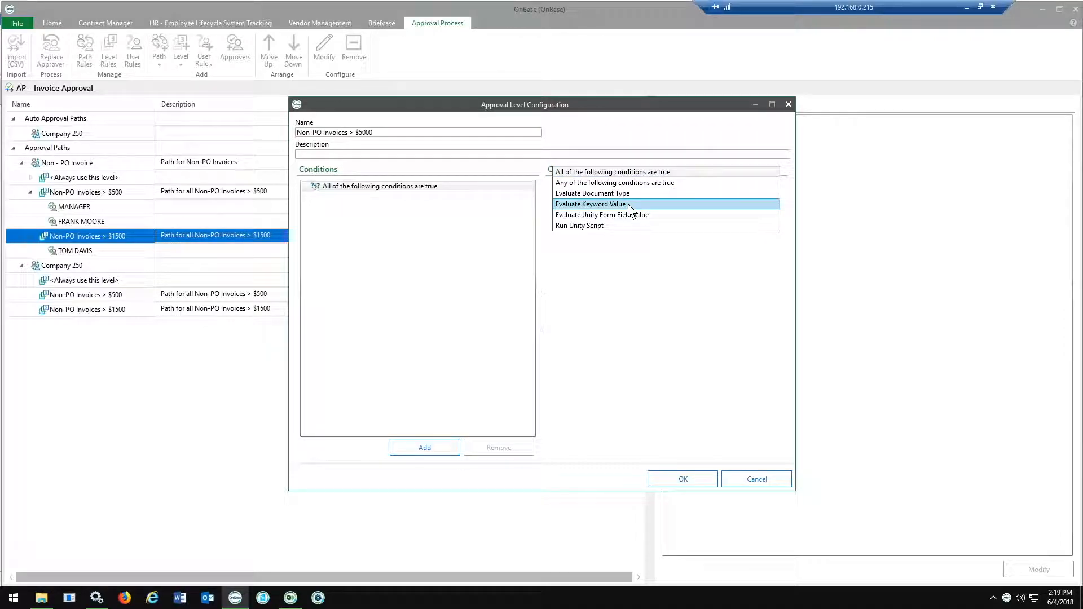
left_click(590, 204)
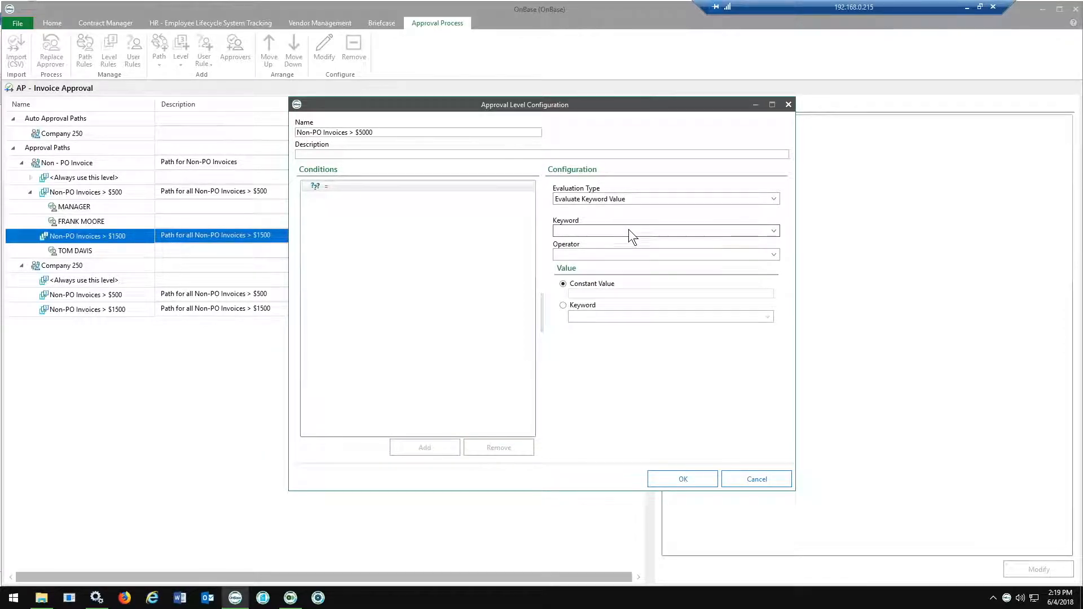
left_click(772, 230)
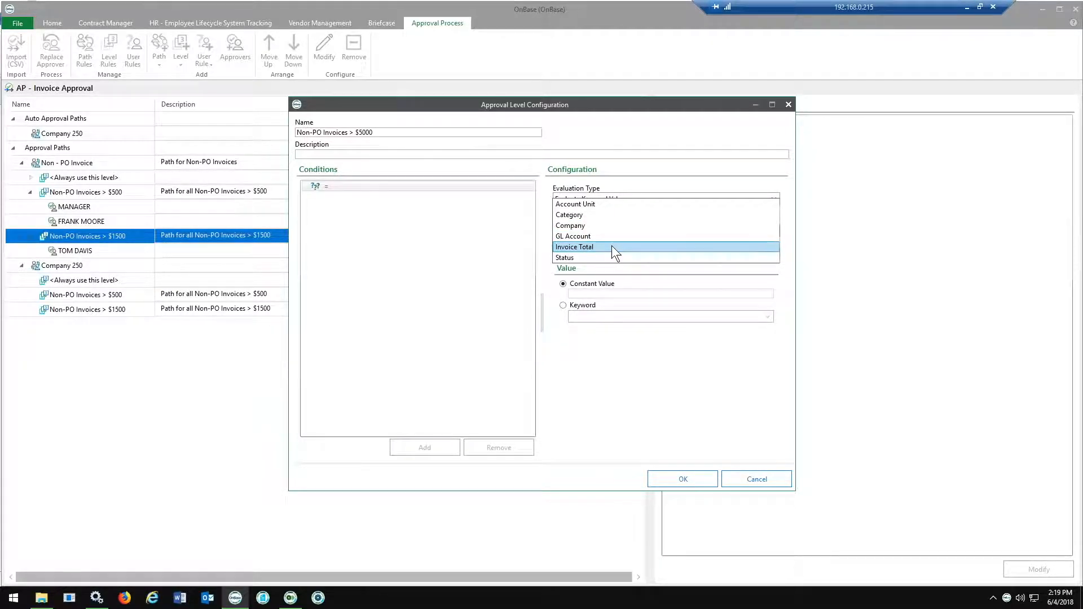
left_click(573, 246)
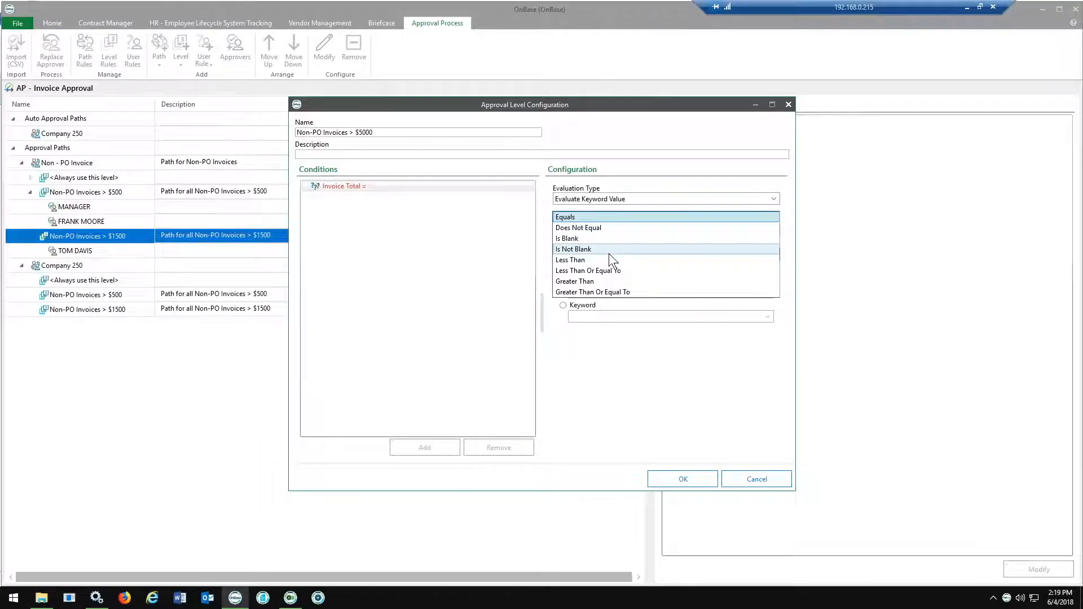
left_click(575, 281)
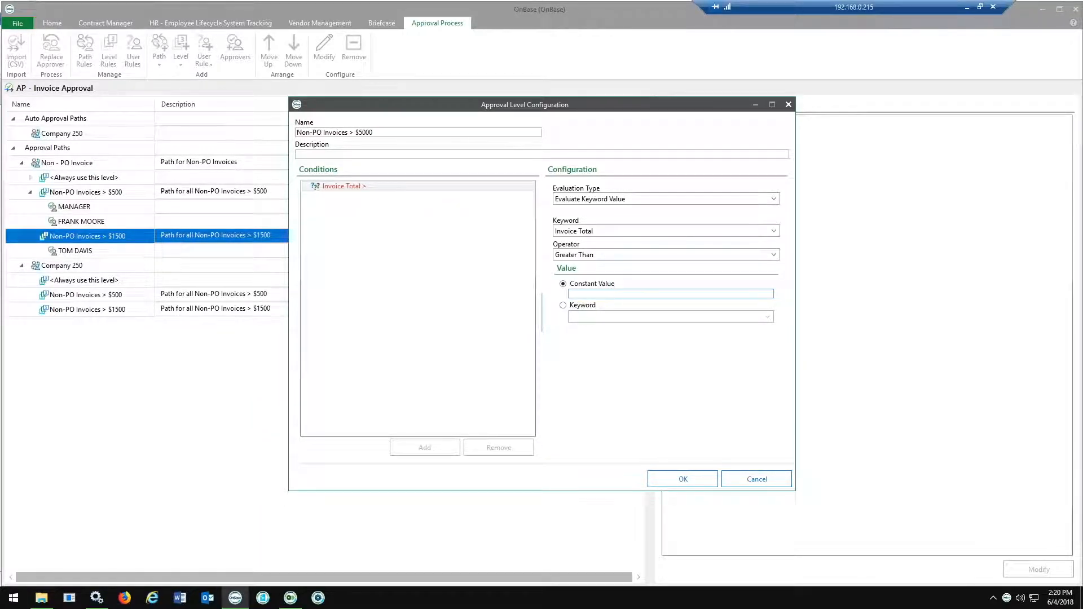
type("5000")
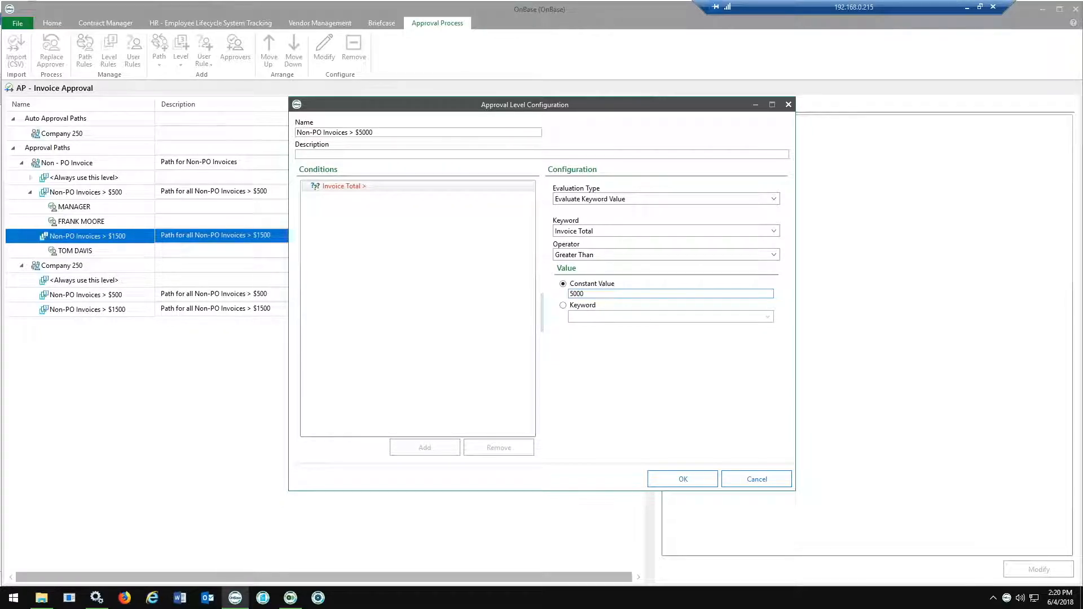
left_click(682, 479)
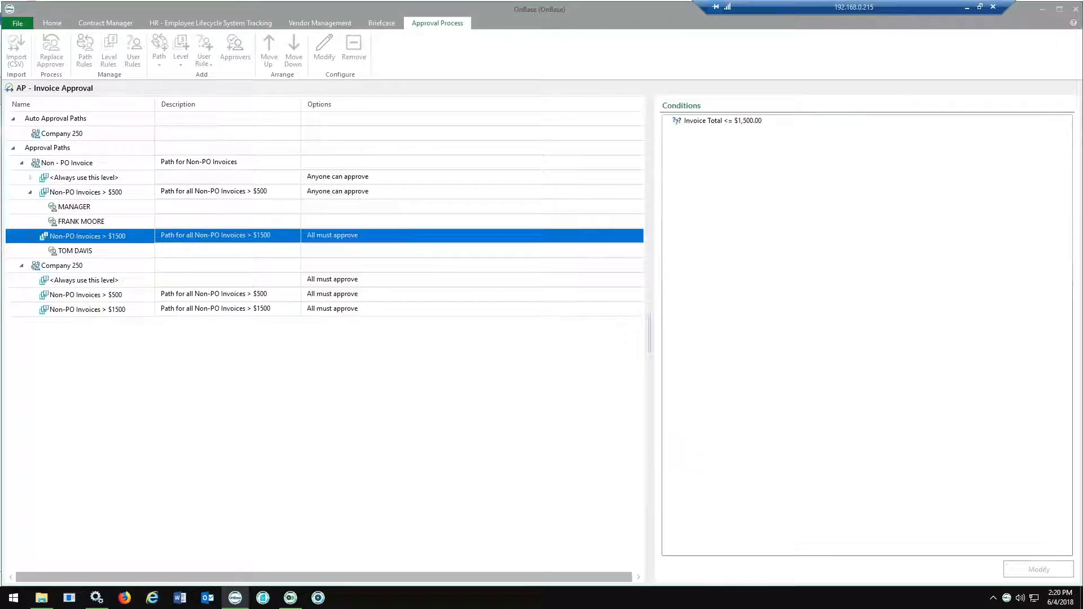
Select the Non-PO Invoices > $5000 level and assign MANAGER as its approver.
left_click(86, 265)
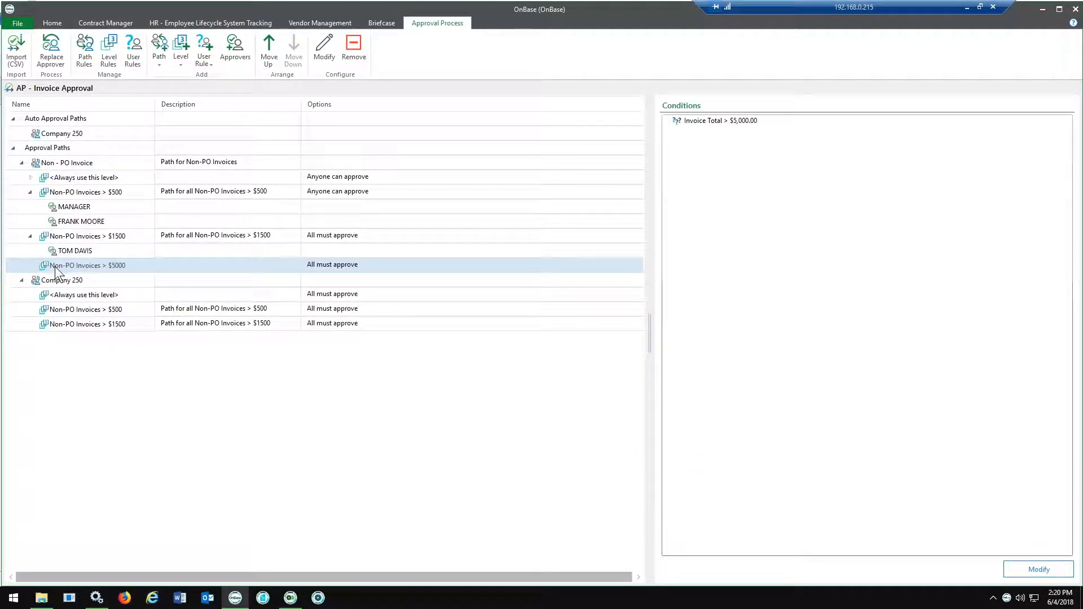
left_click(83, 264)
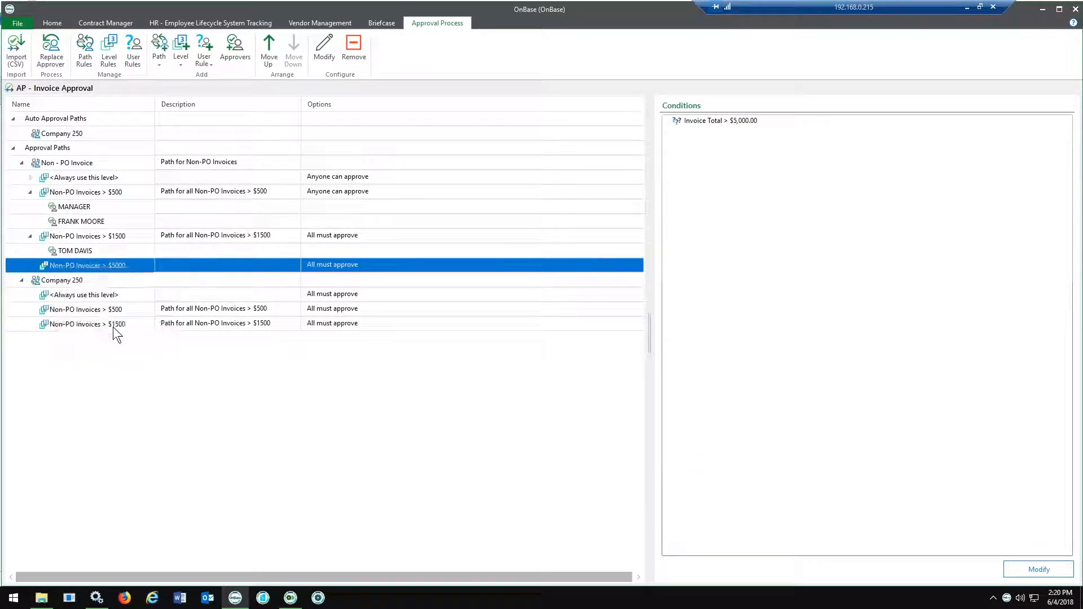
left_click(235, 52)
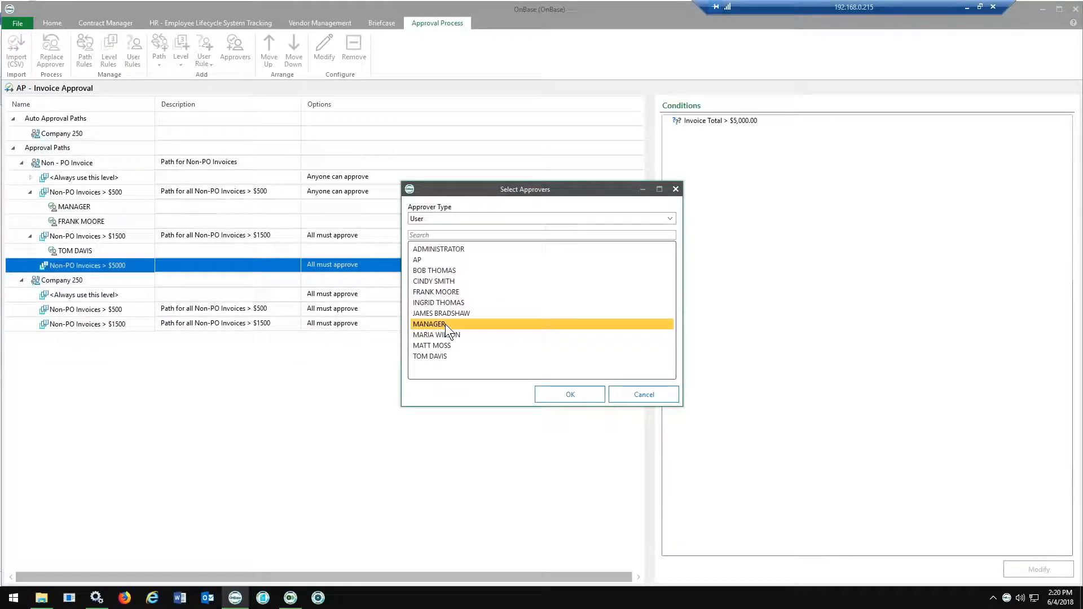
left_click(642, 394)
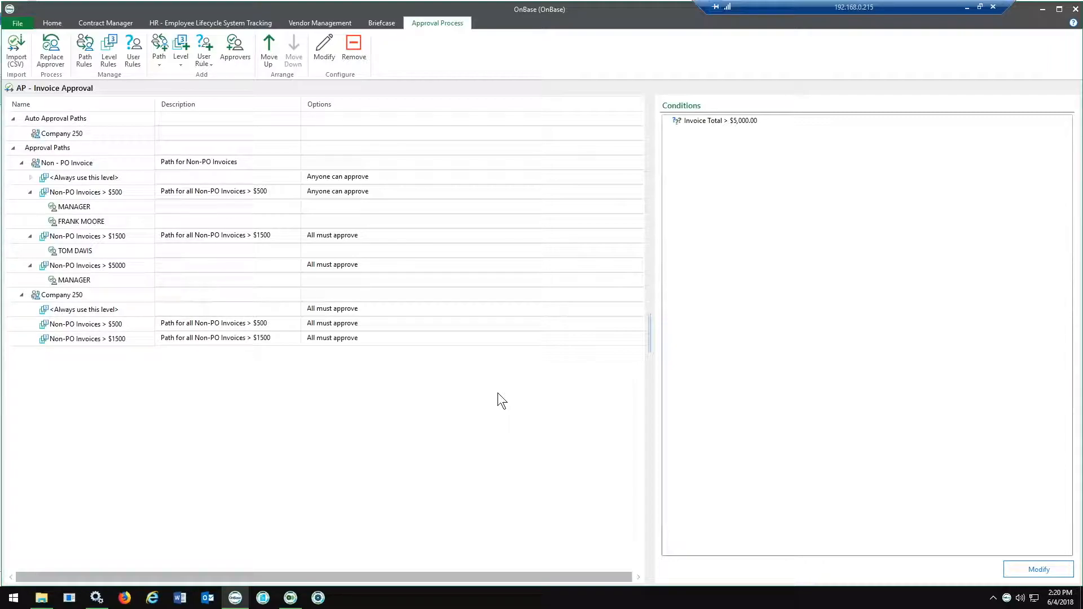
mouse_move(431, 332)
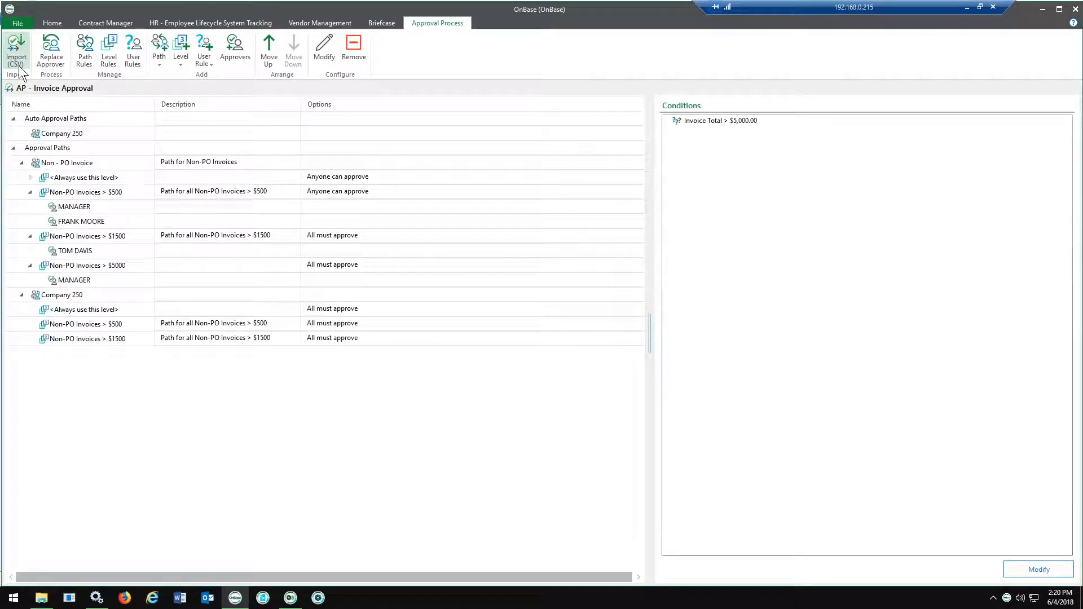
left_click(15, 52)
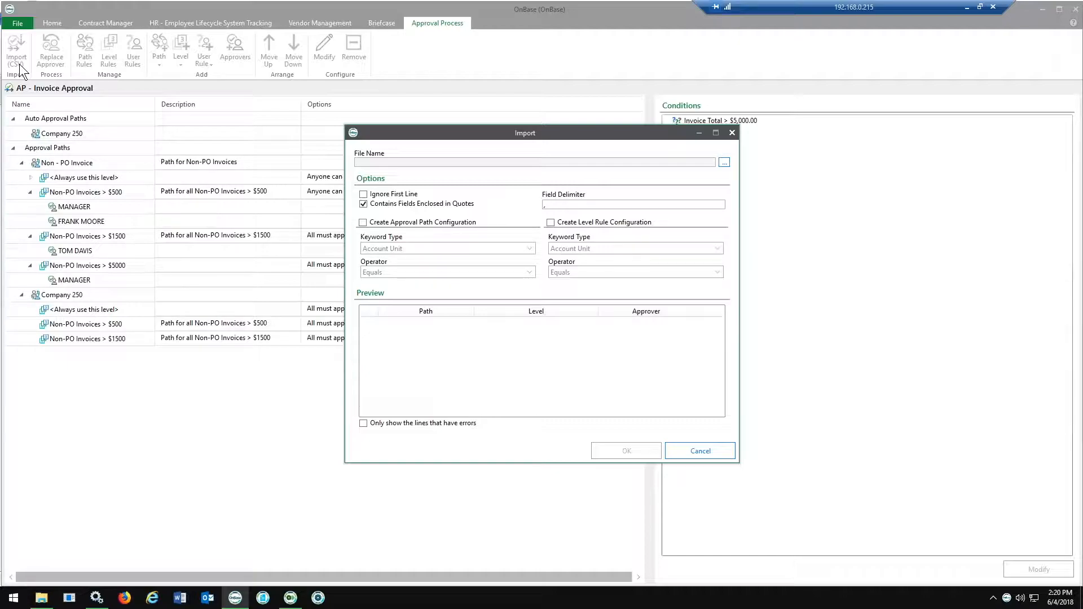
mouse_move(646, 378)
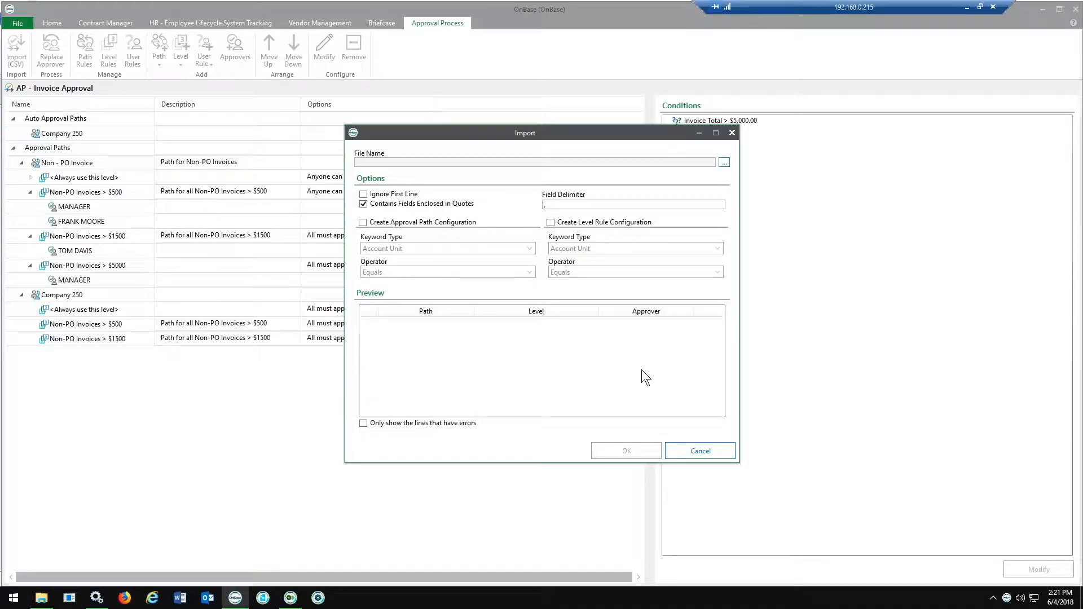
left_click(700, 450)
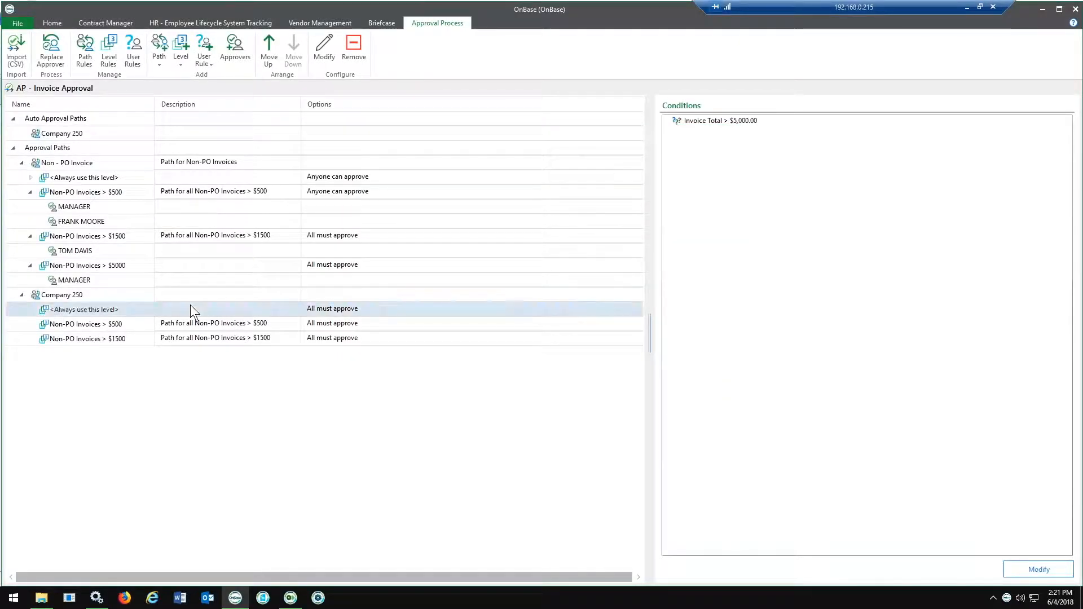
left_click(75, 250)
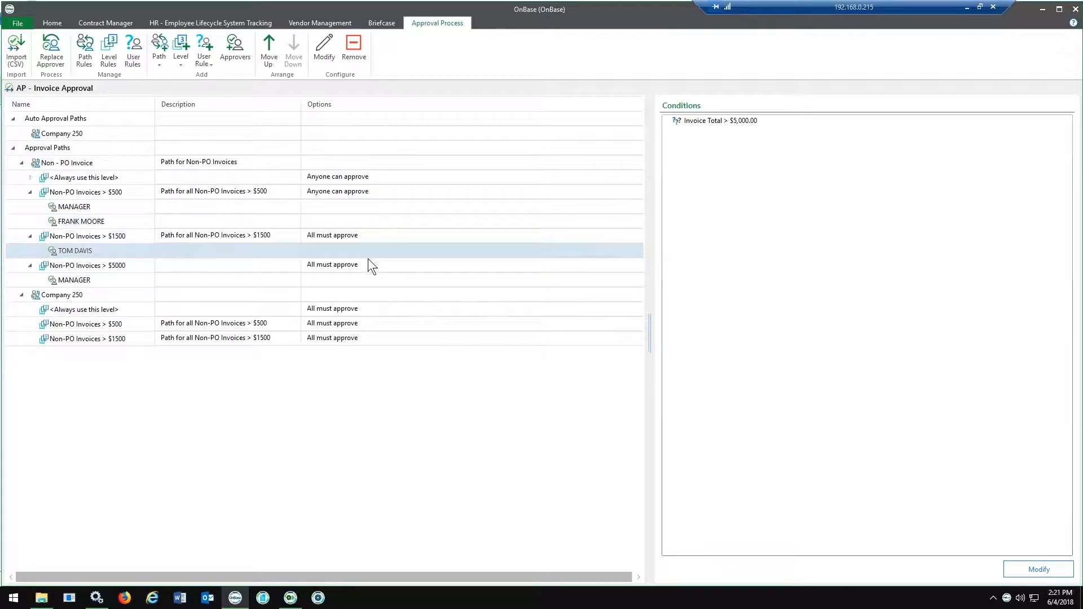
left_click(80, 221)
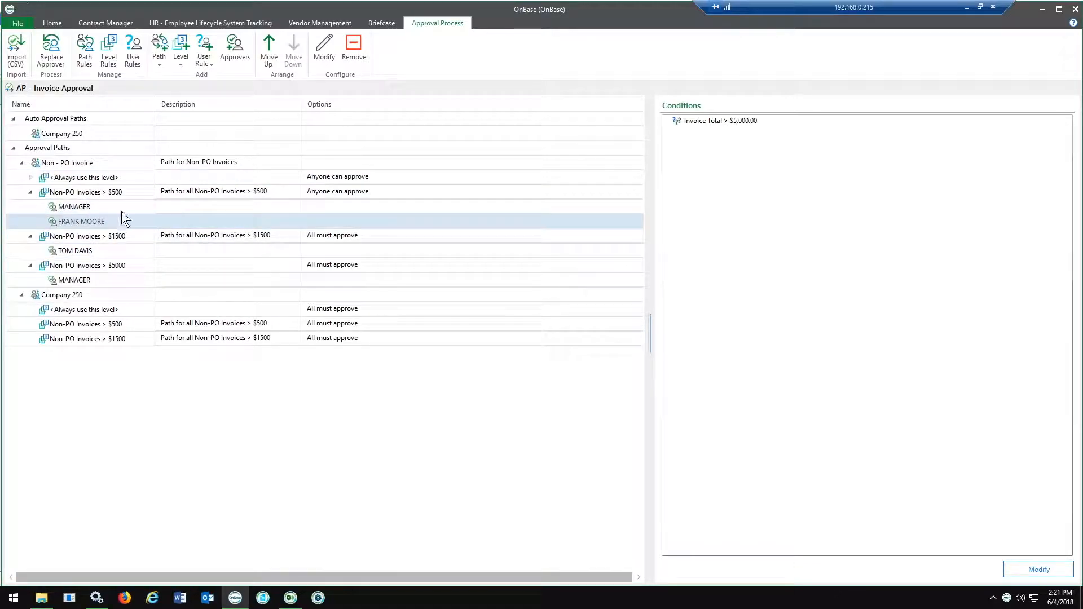
mouse_move(128, 229)
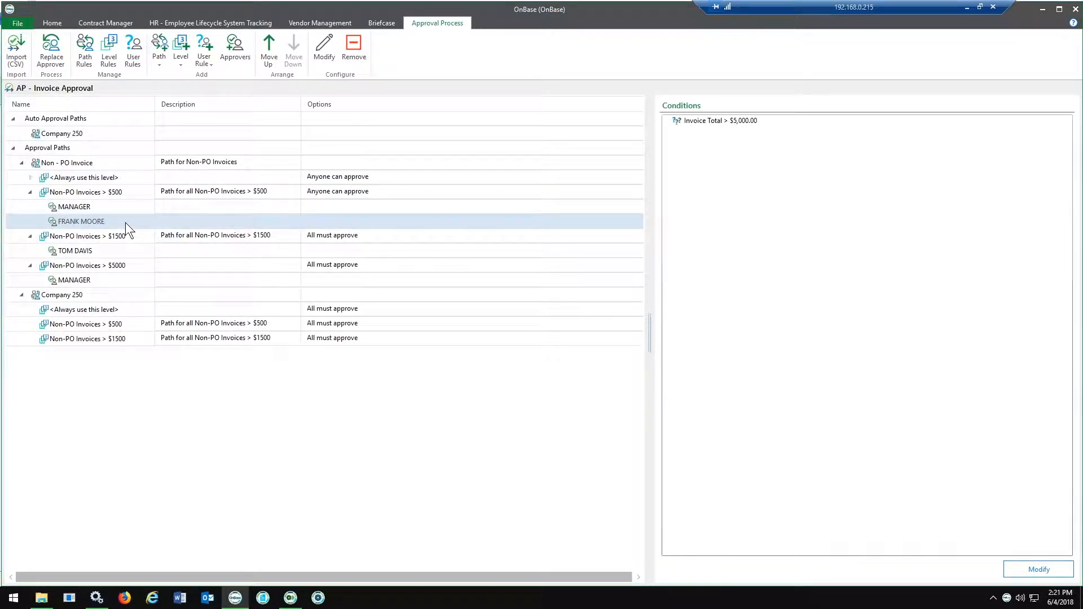
left_click(73, 207)
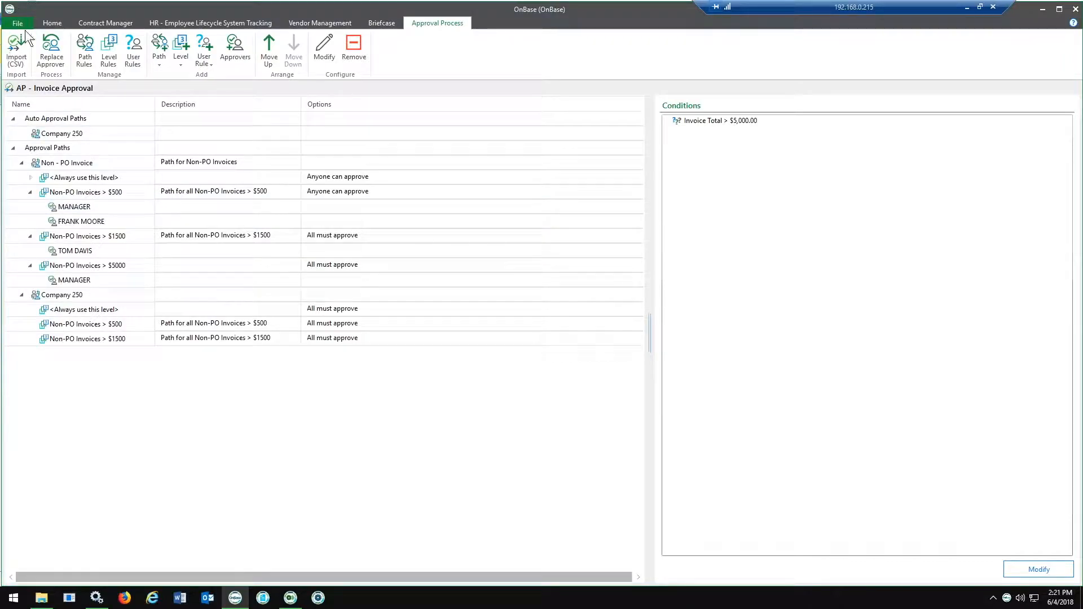
From Home, open Workflow and submit the Anderson Office invoice in Invoice Review (GL Coding) for approval.
left_click(52, 23)
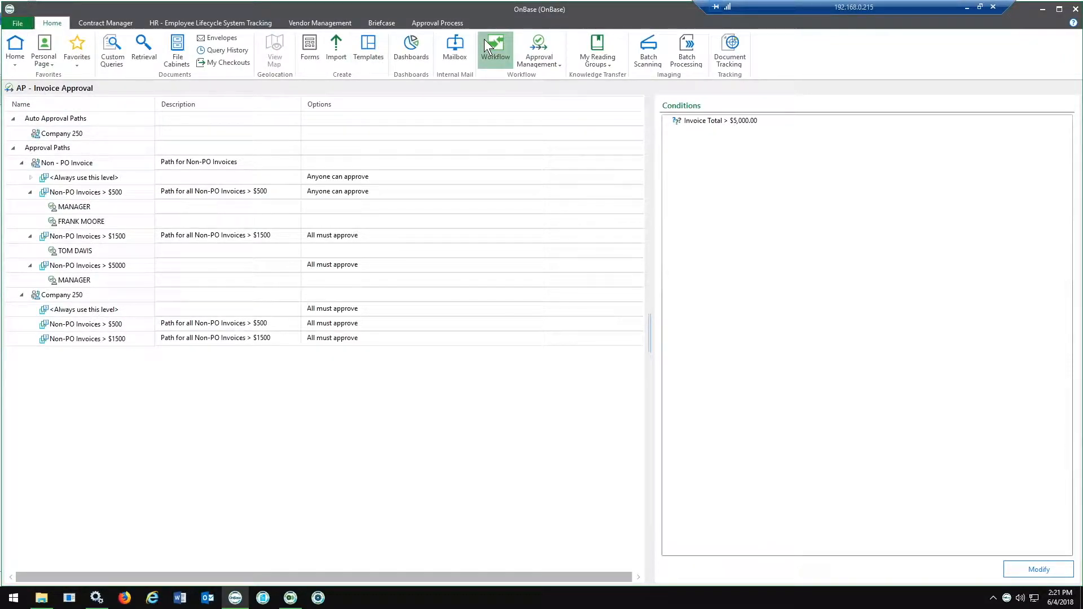
left_click(495, 50)
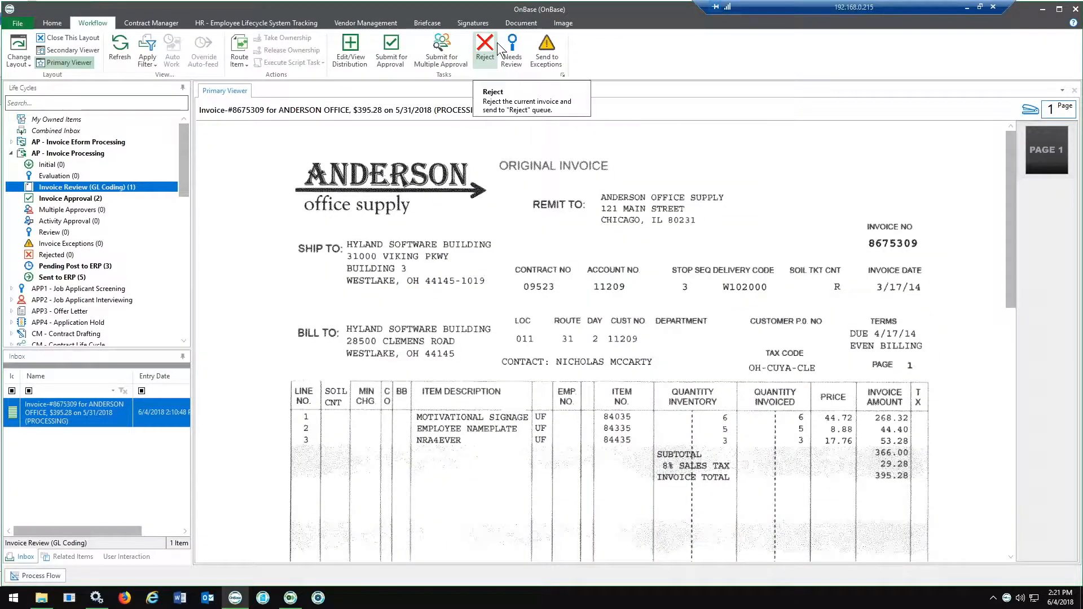
mouse_move(390, 50)
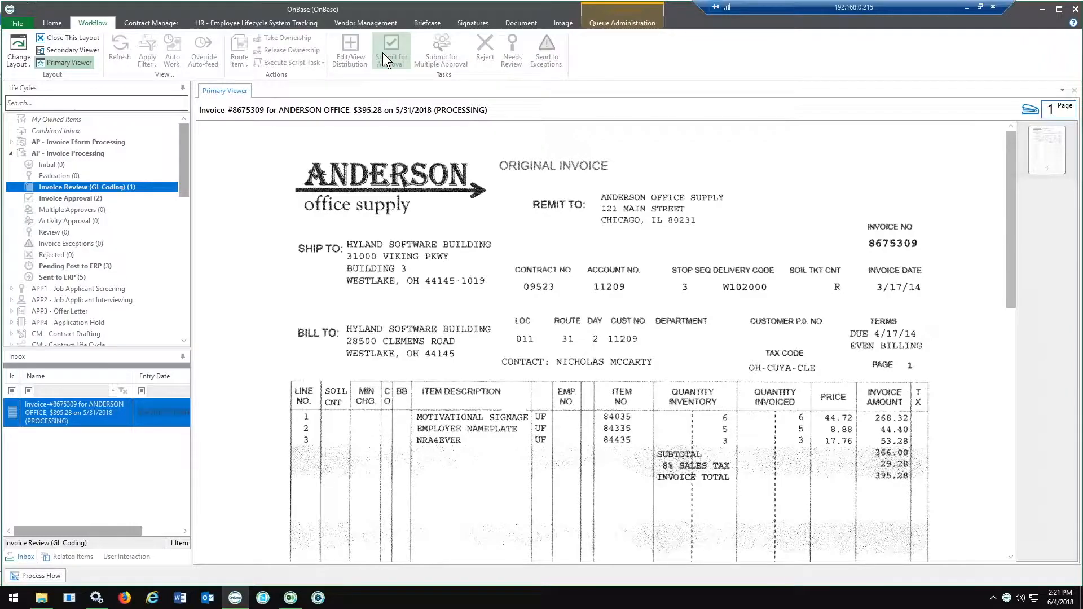
left_click(391, 49)
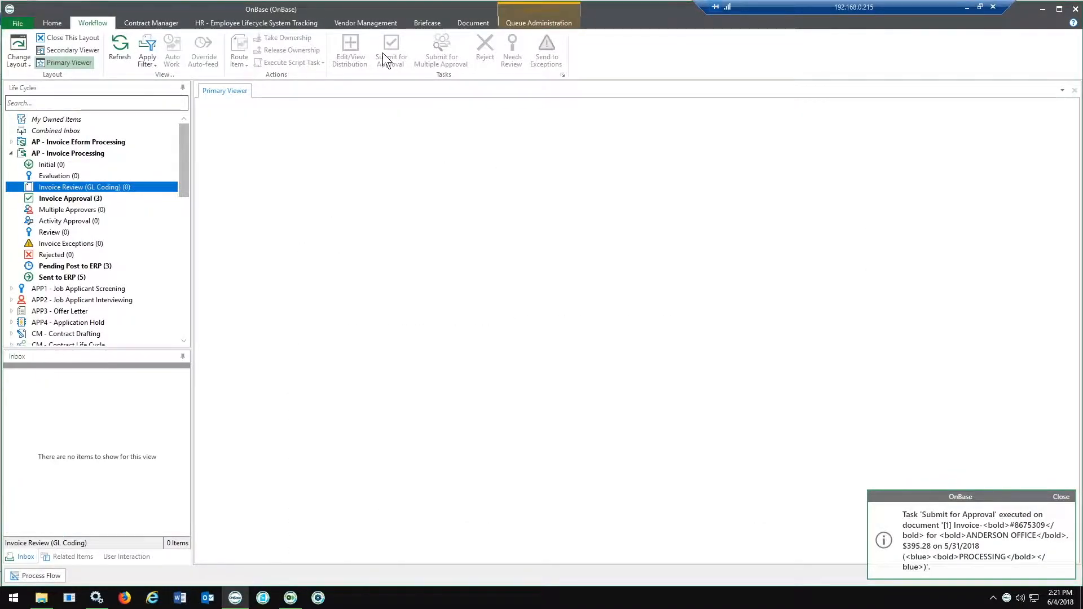
mouse_move(70, 198)
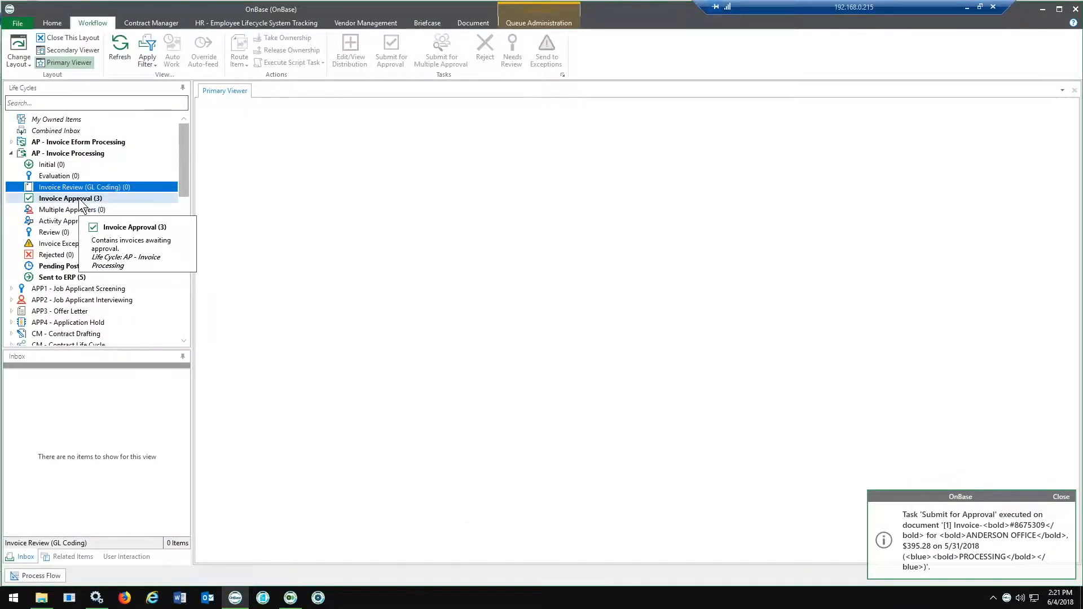
In the Invoice Approval queue, select the Anderson Office invoice and approve it.
left_click(70, 198)
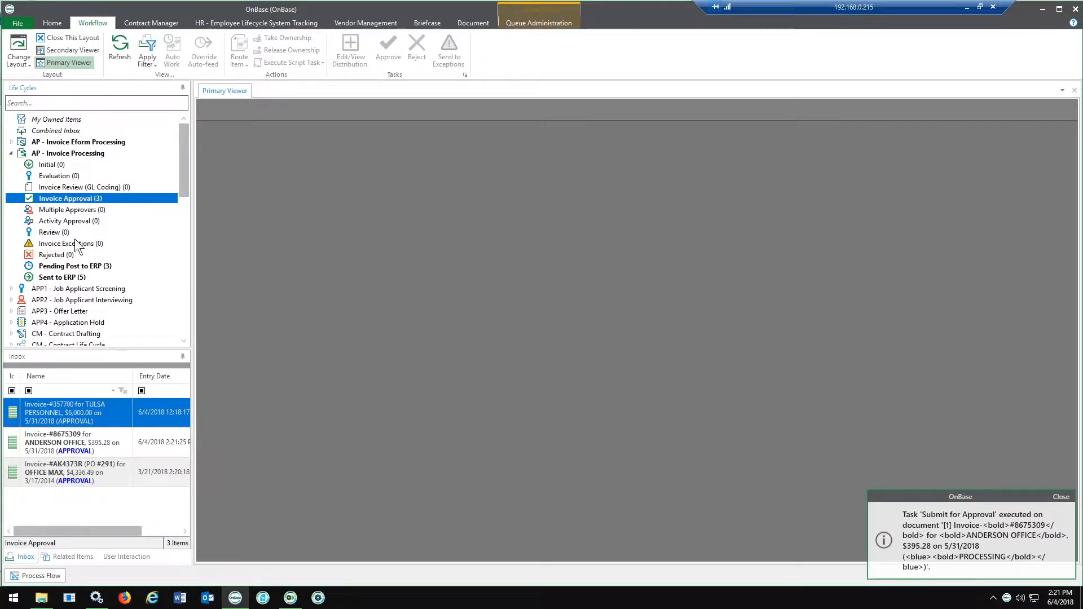
left_click(66, 413)
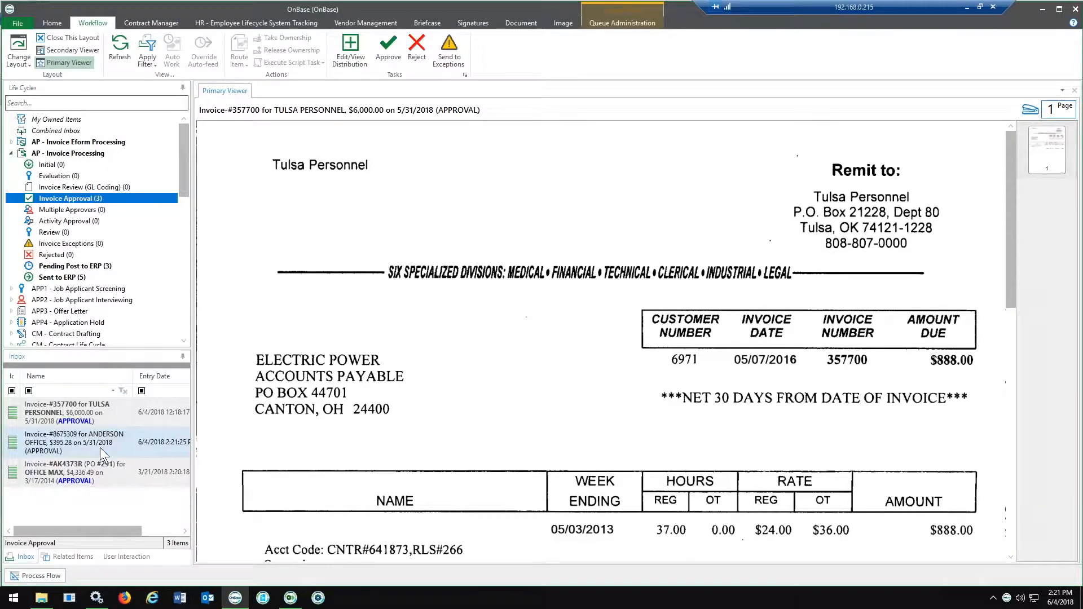
left_click(76, 442)
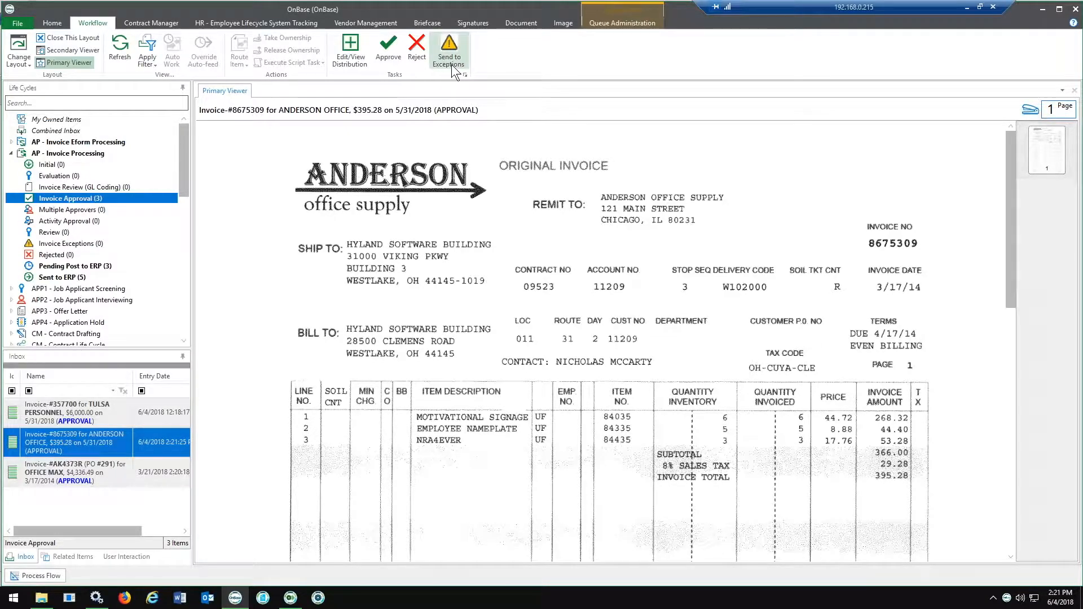
mouse_move(450, 50)
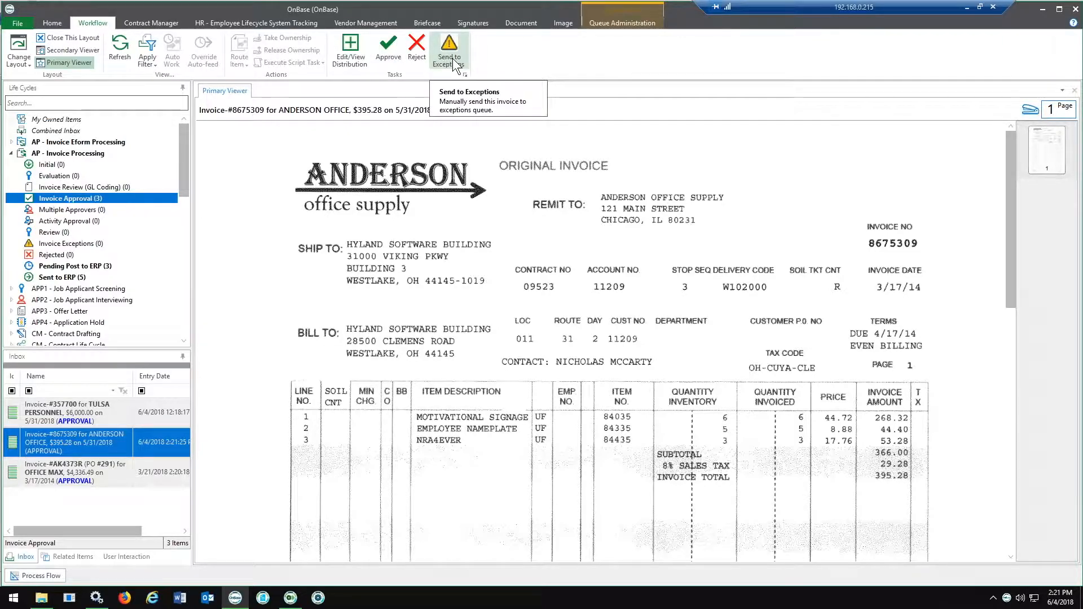
mouse_move(387, 50)
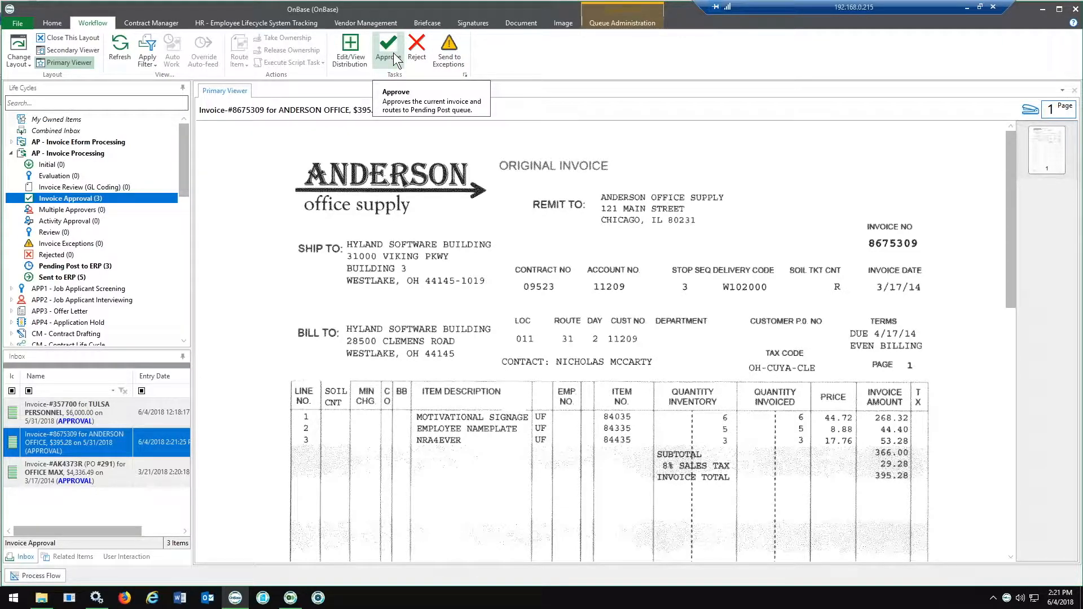
left_click(386, 48)
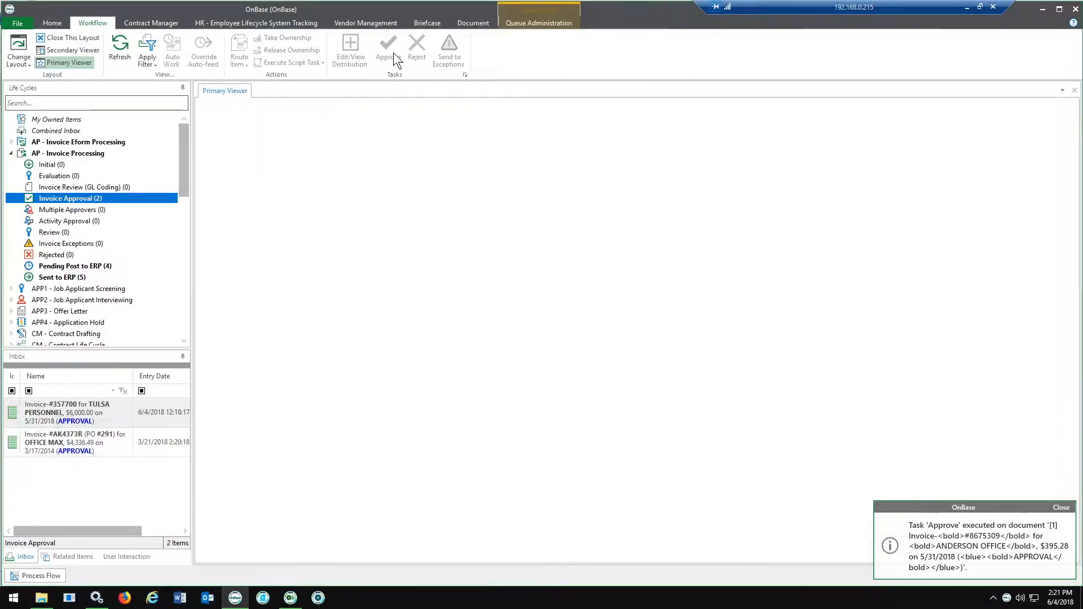
mouse_move(425, 118)
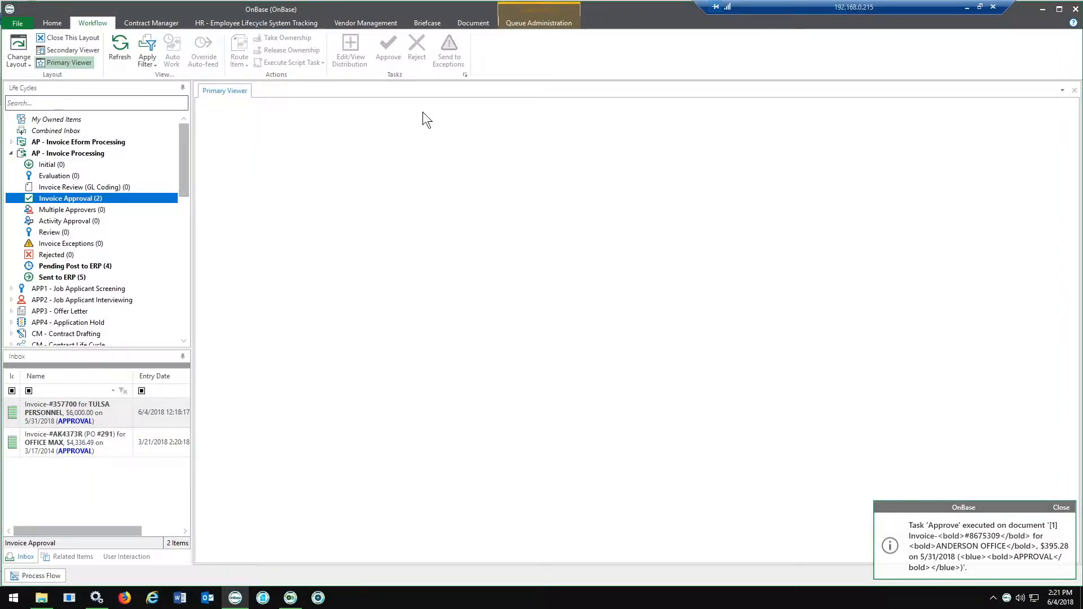
mouse_move(764, 188)
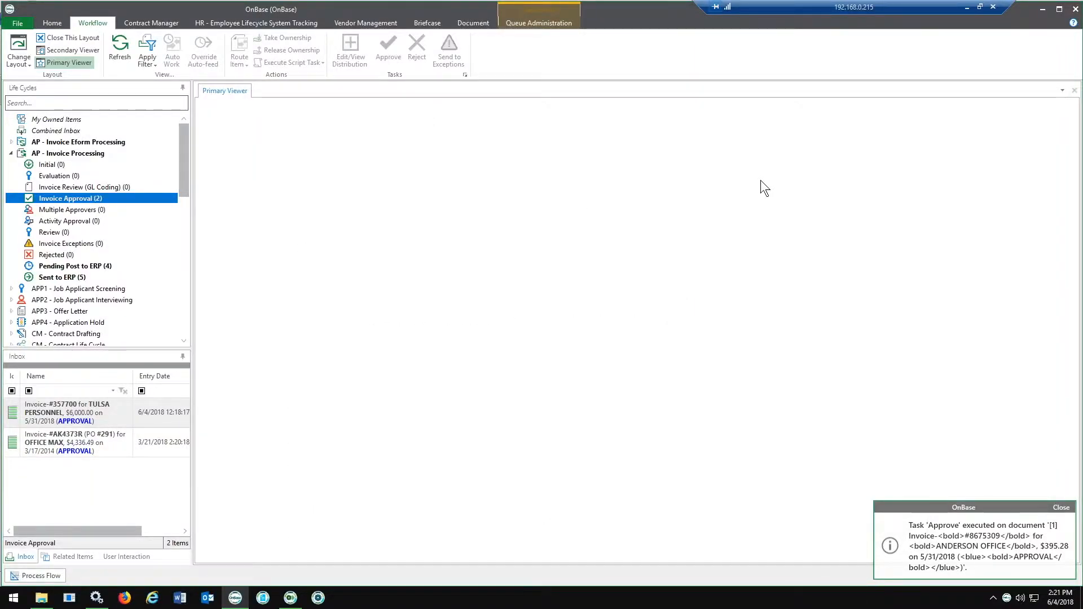
Close the task-executed notification popup.
left_click(1062, 507)
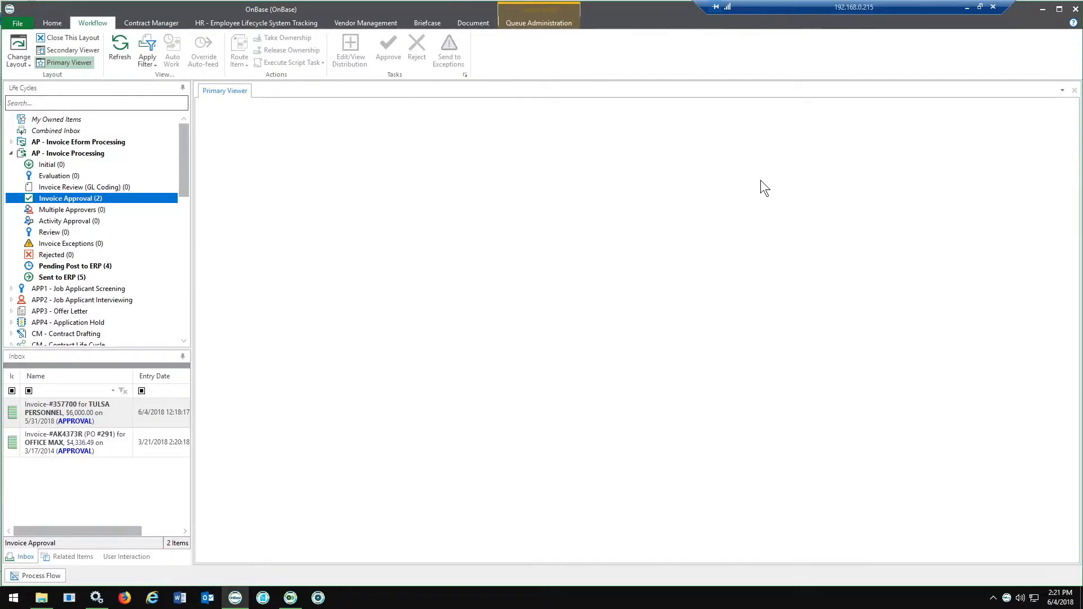
mouse_move(896, 212)
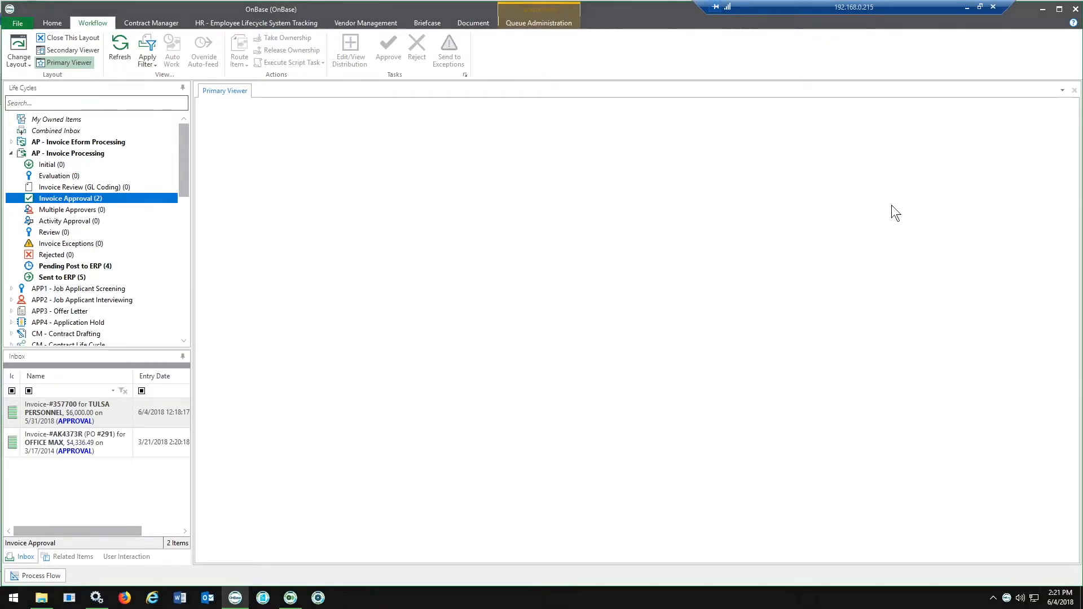